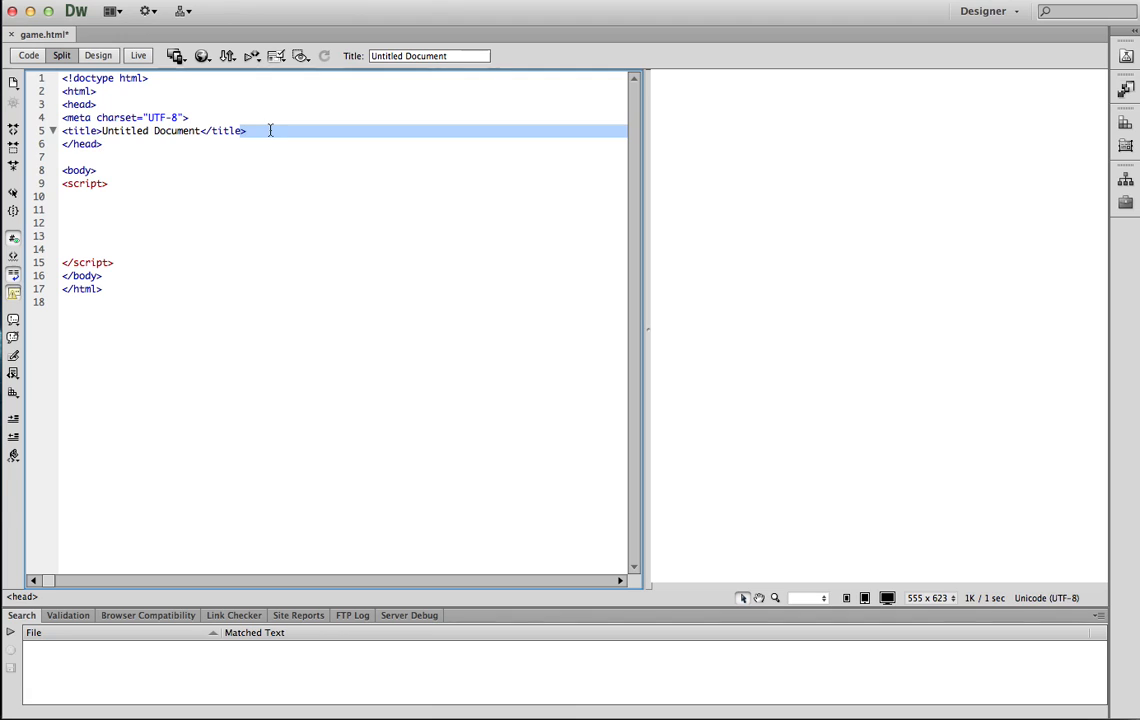
Write a div id="container" in the body with a nested div id="guy" inside it
{"action": "left_click", "coordinate": [244, 130]}
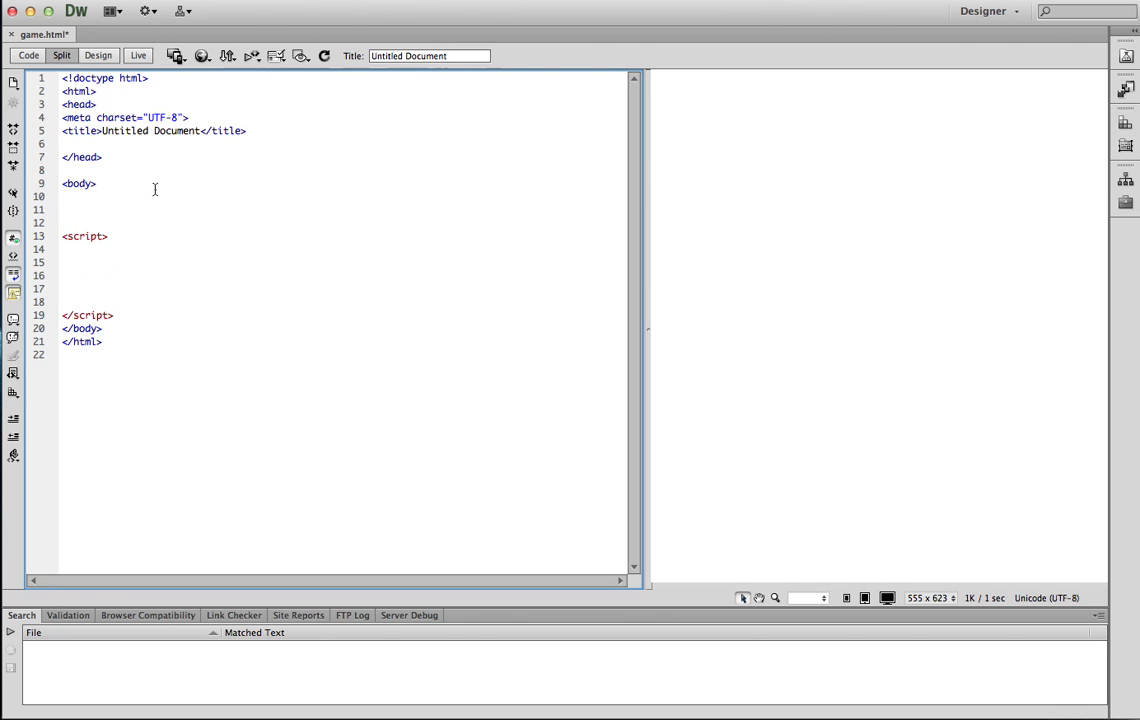
{"action": "type", "text": "<div id=\"contd"}
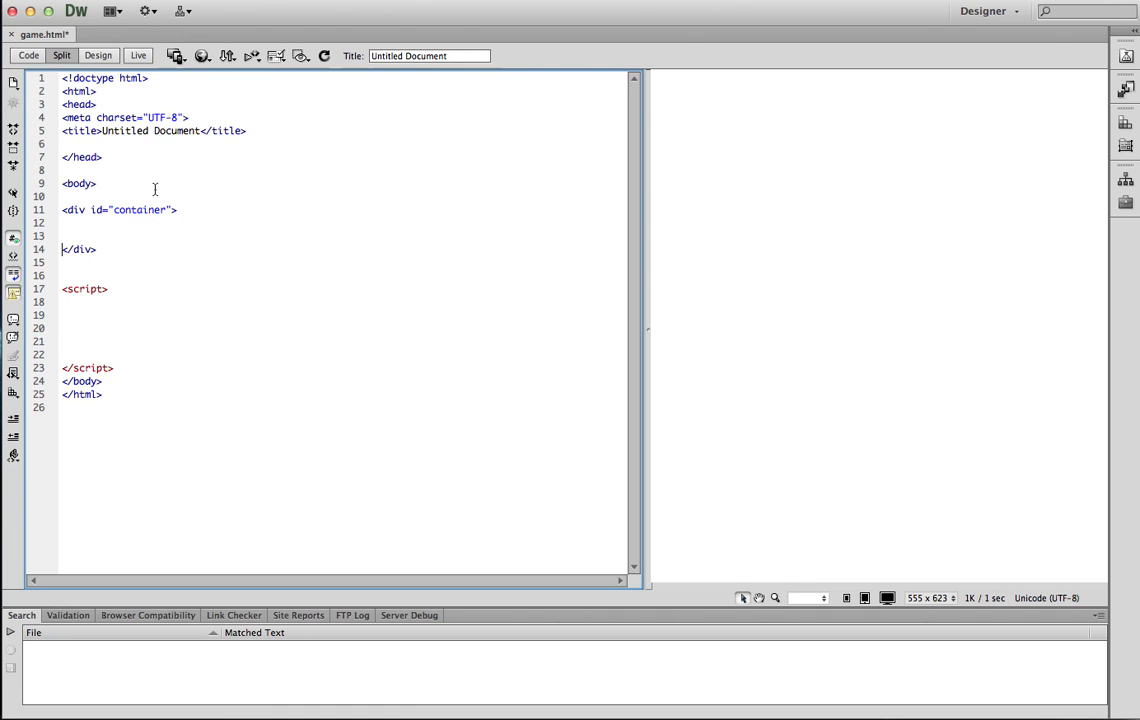
{"action": "key", "text": "Return"}
{"action": "type", "text": "<"}
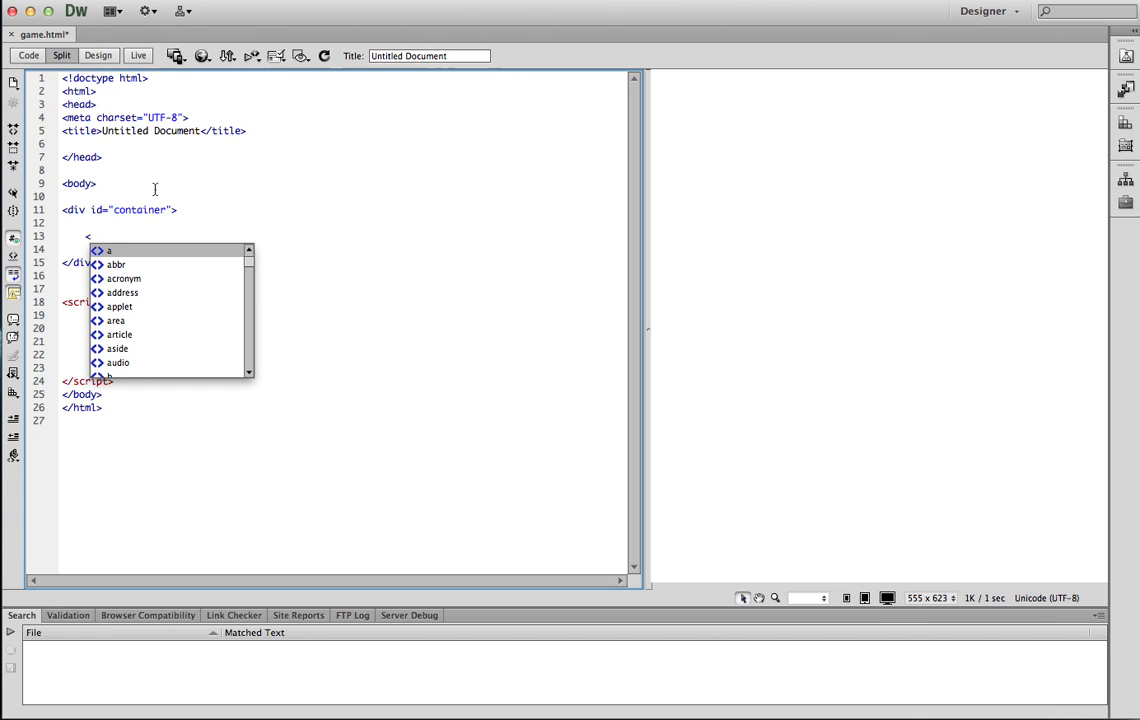
{"action": "type", "text": "div id=\"guy\"></div>"}
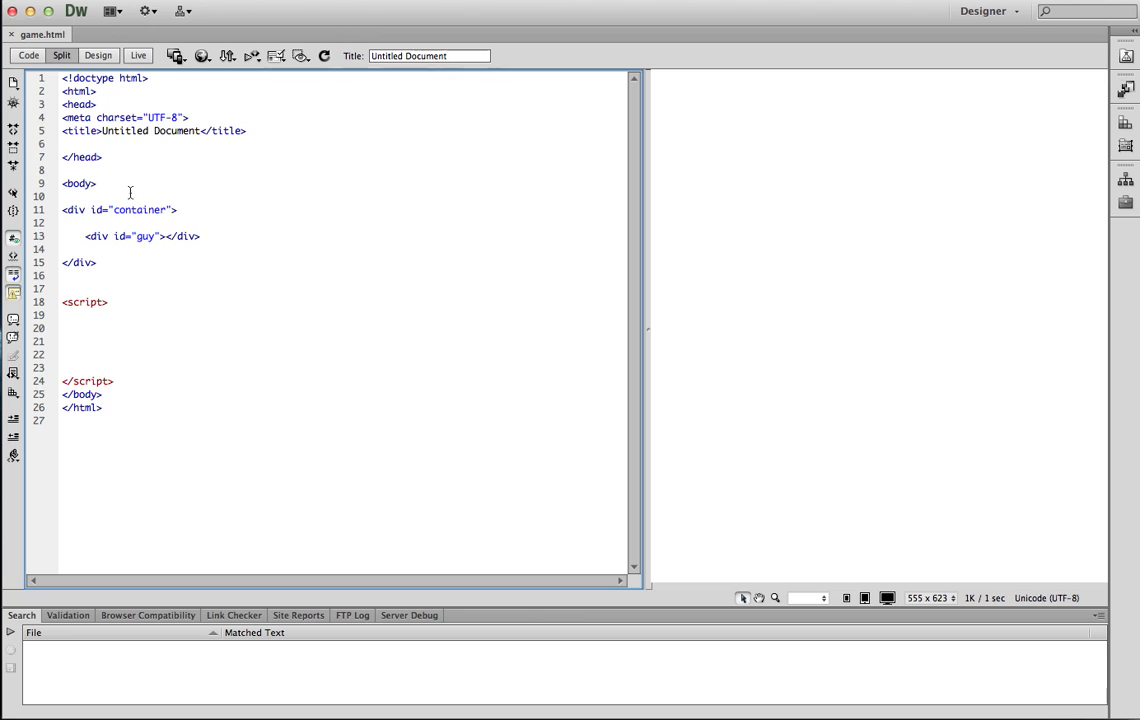
{"action": "type", "text": "<style></style>"}
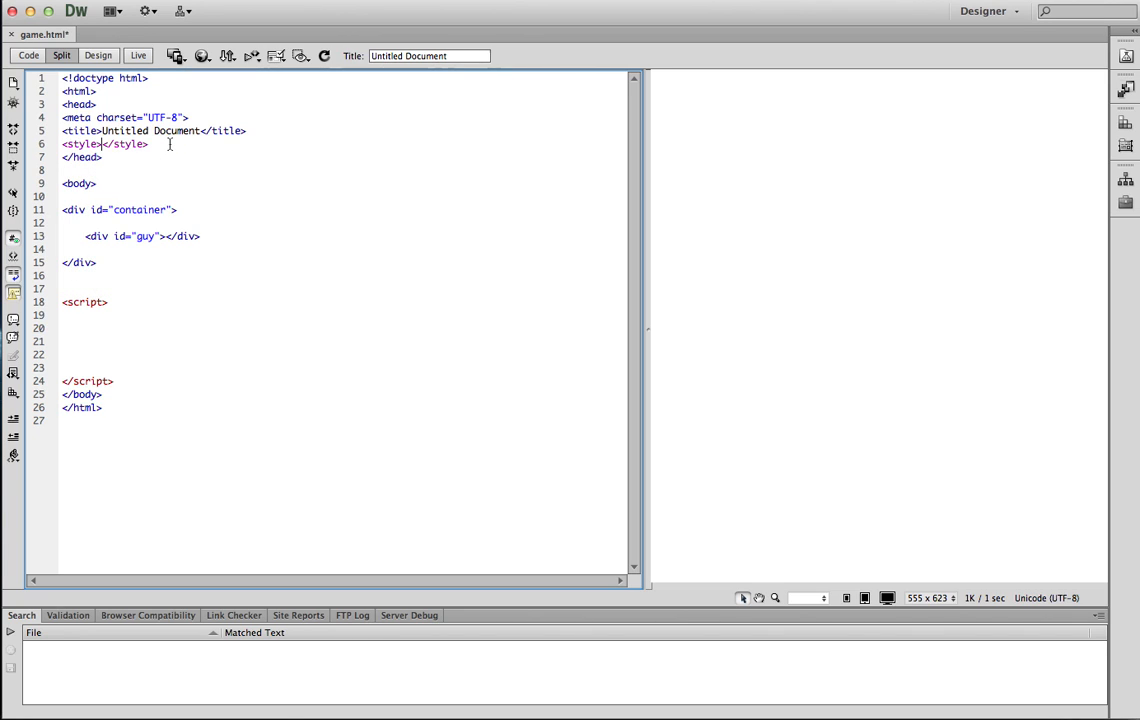
Write the #container rule: height 400px, width 600px, outline 1px solid black, position relative
{"action": "key", "text": "enter"}
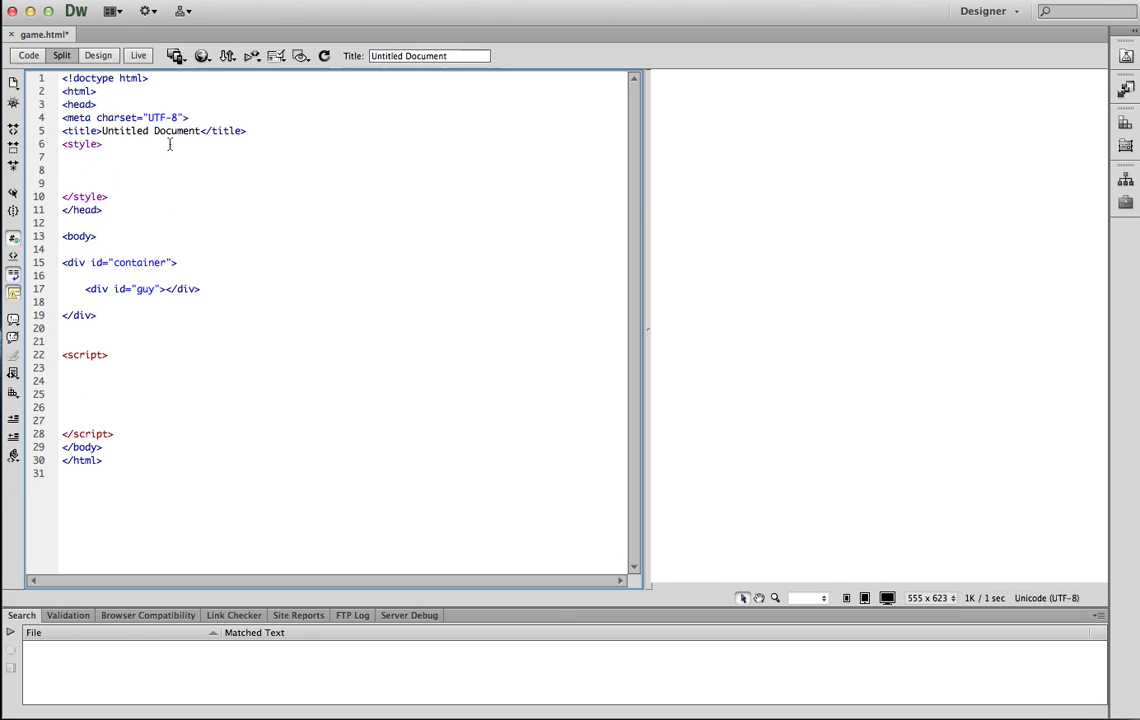
{"action": "type", "text": "#con"}
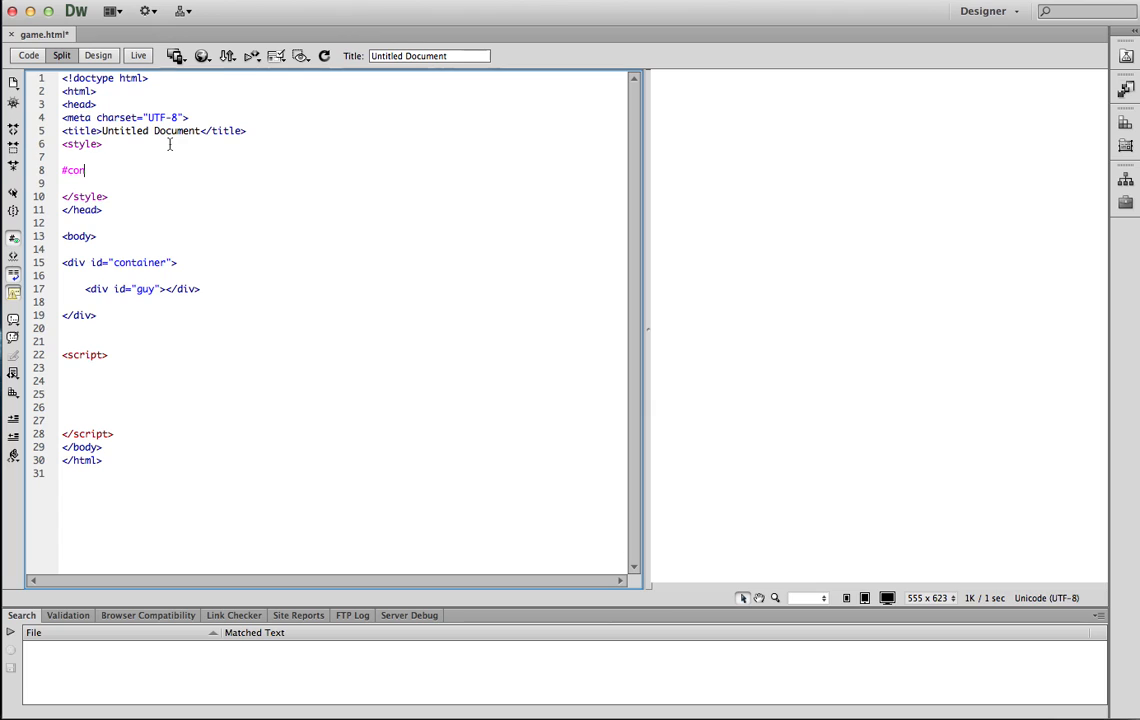
{"action": "type", "text": "tainer{"}
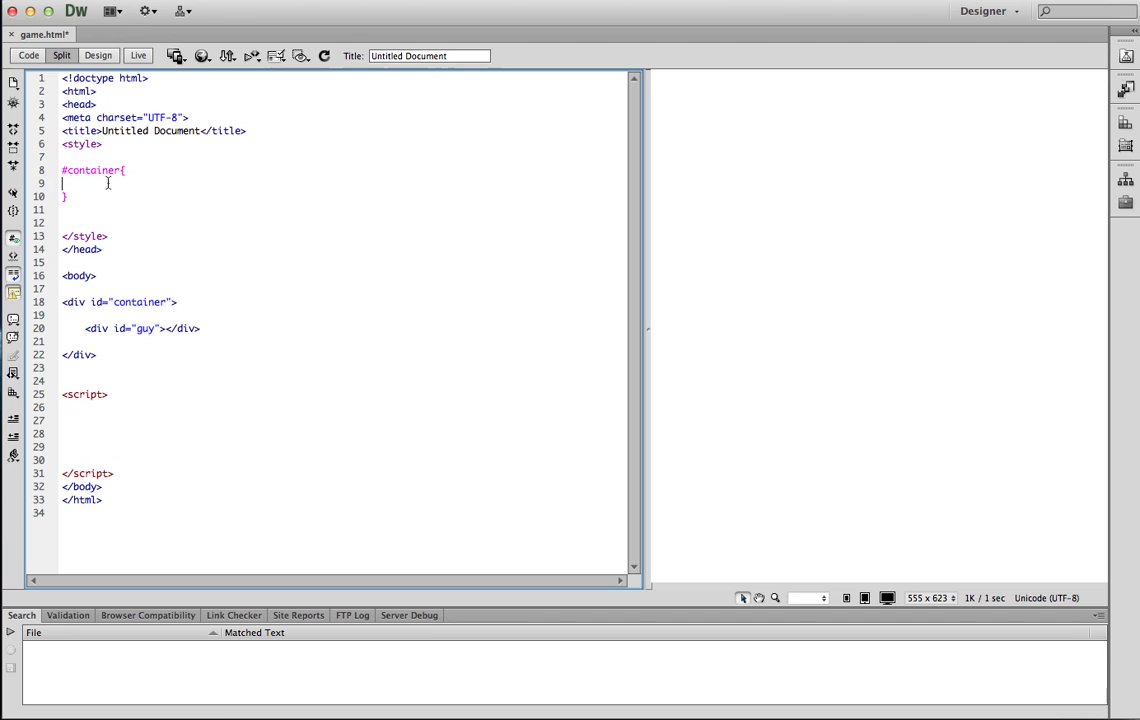
{"action": "type", "text": "height: 400px;"}
{"action": "type", "text": "w"}
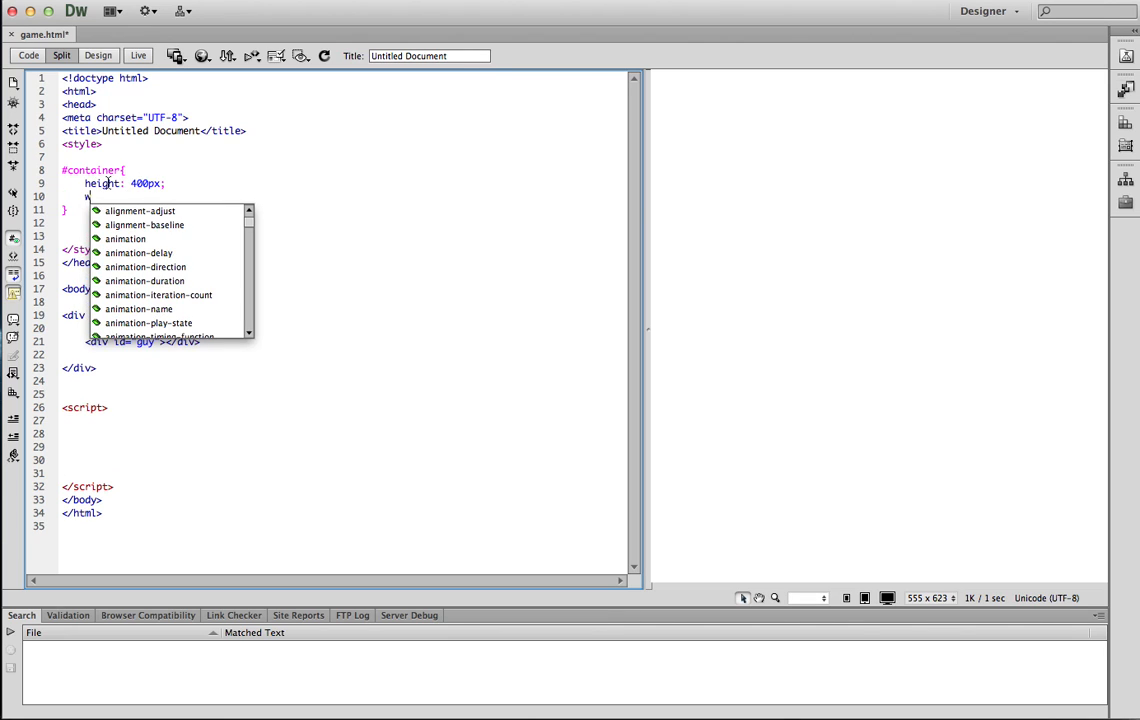
{"action": "type", "text": "idth: 600p"}
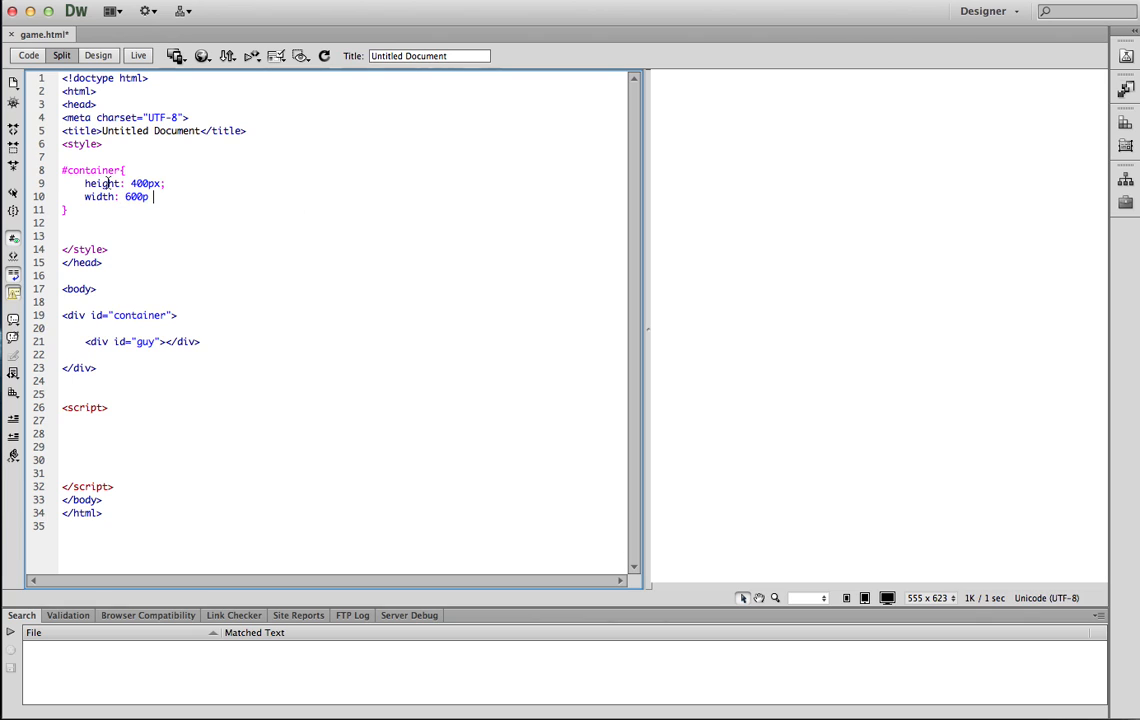
{"action": "type", "text": "outline: 1px solid black;"}
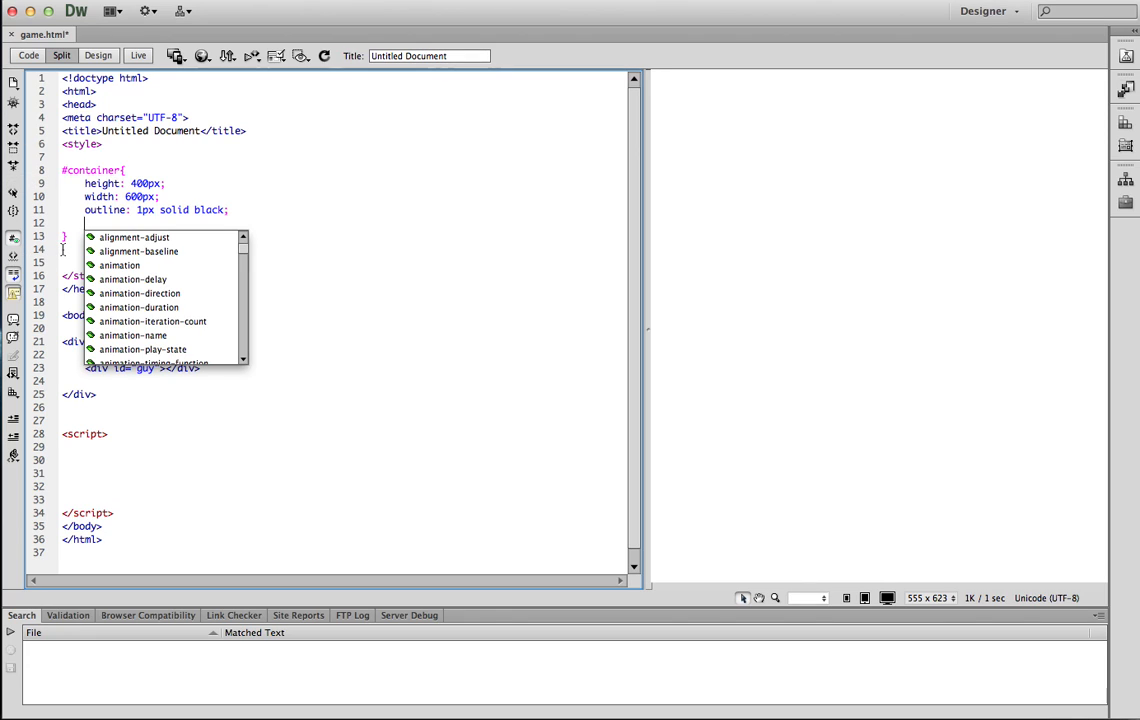
{"action": "type", "text": "position: relative;"}
{"action": "left_click", "coordinate": [344, 250]}
{"action": "type", "text": "#guy{"}
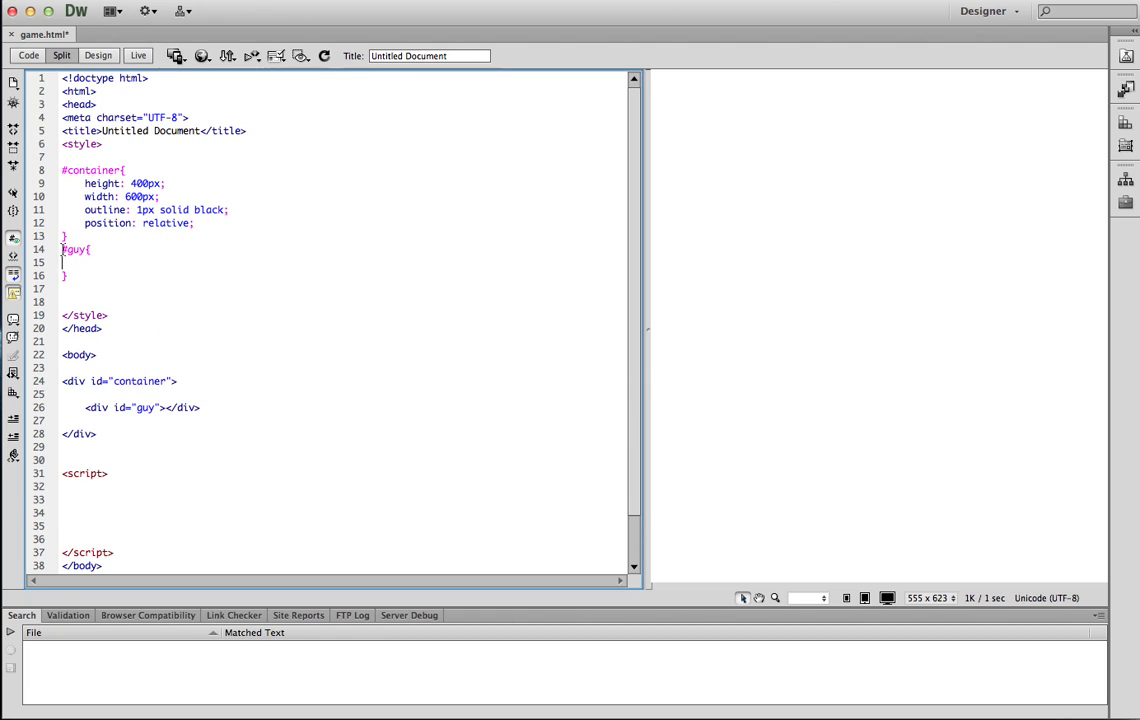
Fill #guy with position absolute, 50px height and width, 1px solid black outline, red background
{"action": "type", "text": "position"}
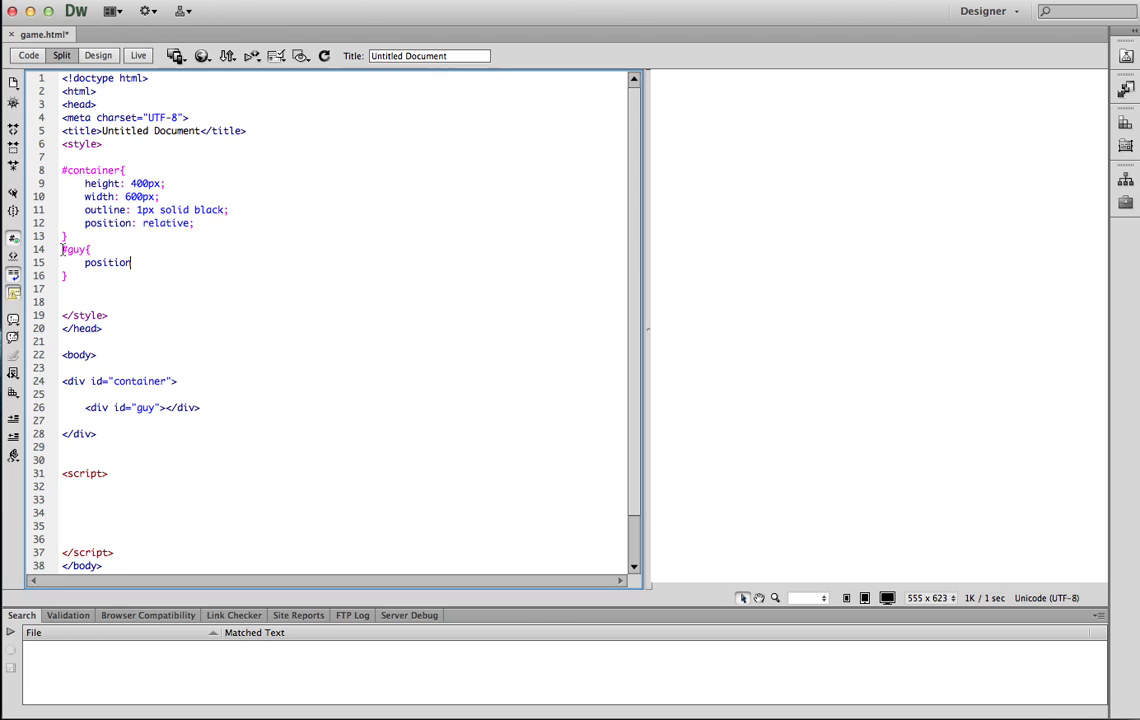
{"action": "type", "text": "ab"}
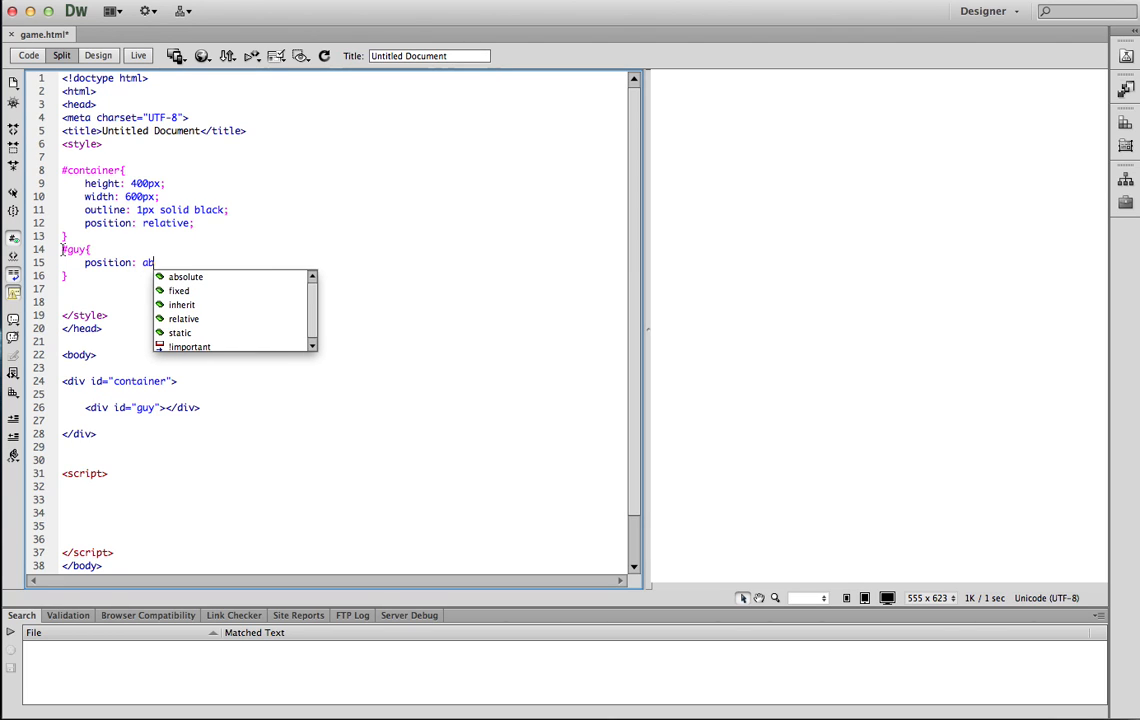
{"action": "type", "text": "bsolute;"}
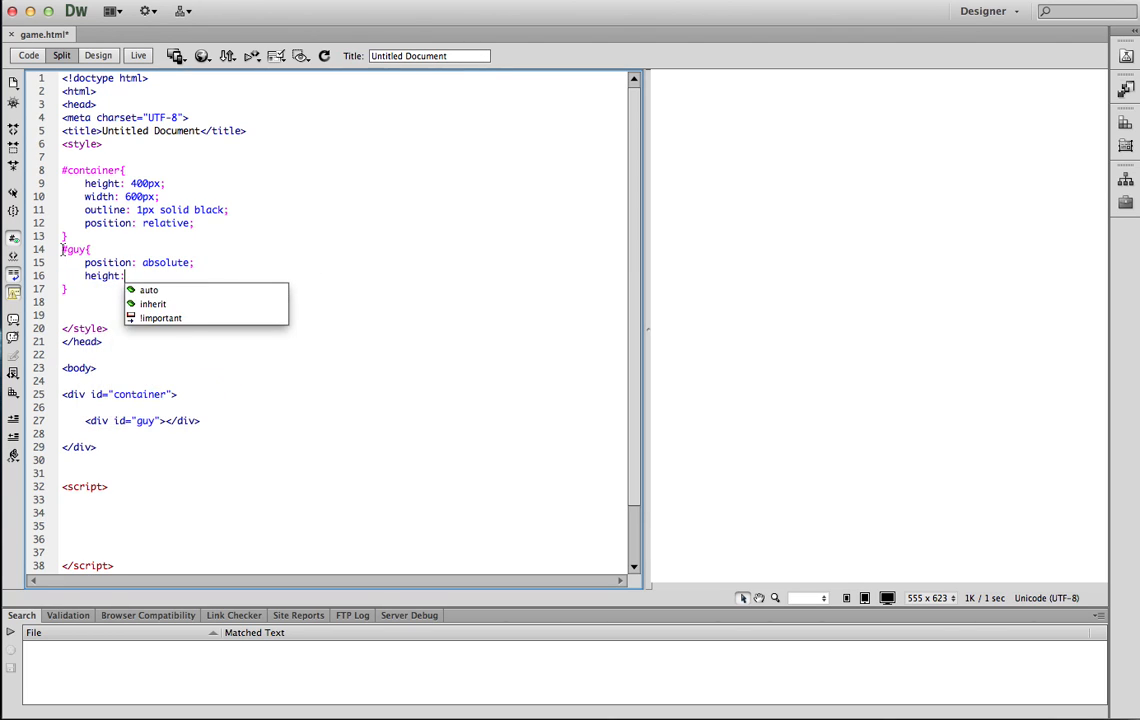
{"action": "type", "text": "50px;"}
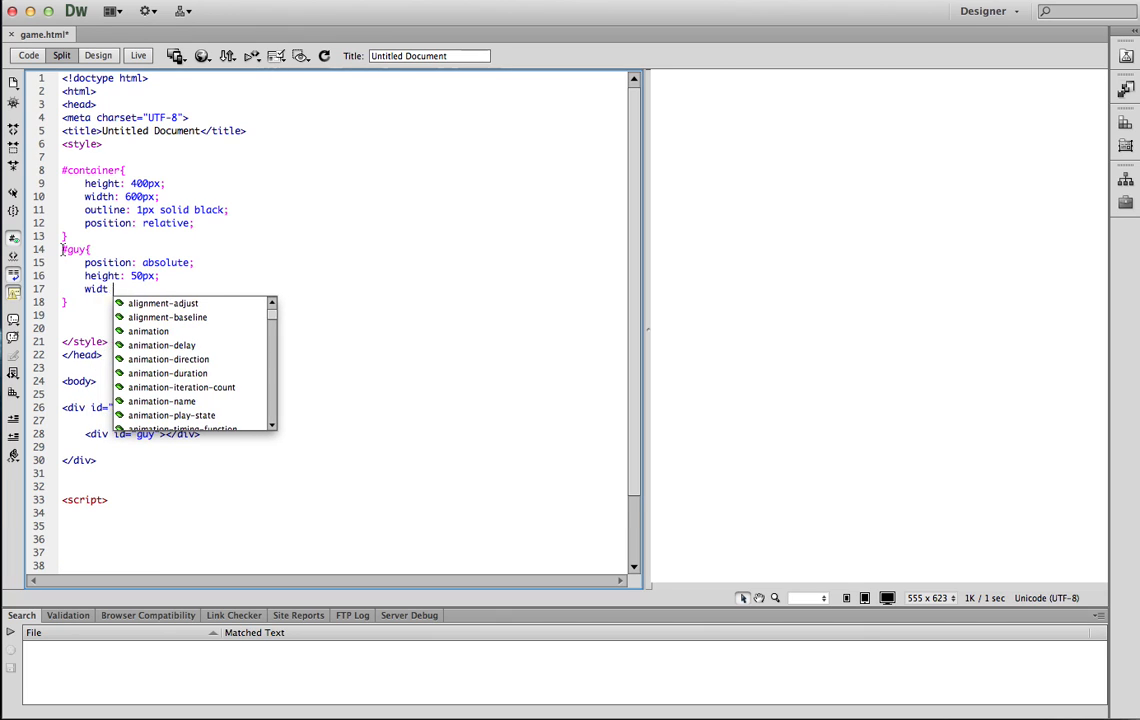
{"action": "type", "text": "50px;"}
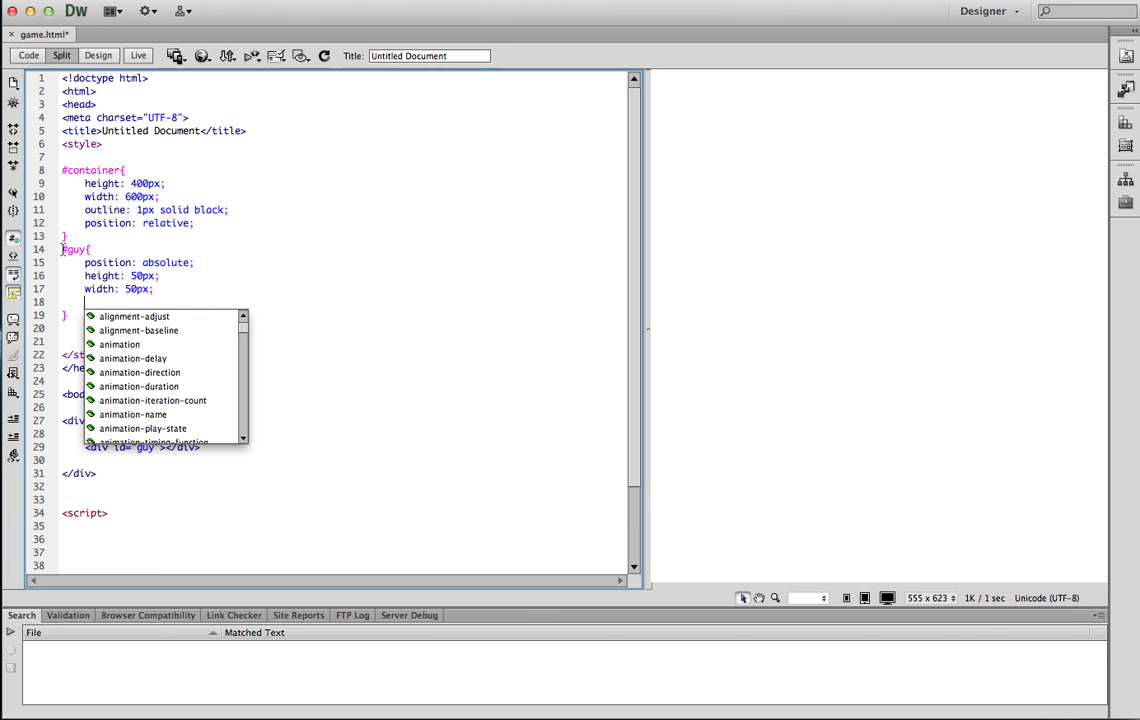
{"action": "type", "text": "b"}
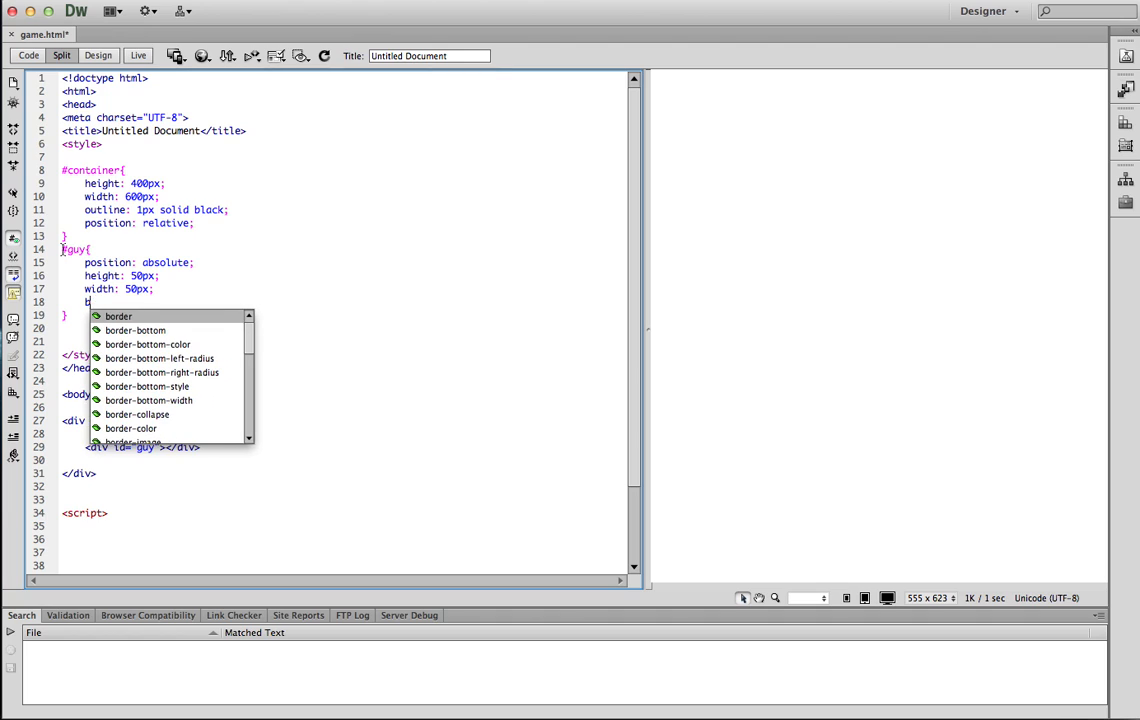
{"action": "type", "text": "utline: 1px solid black;"}
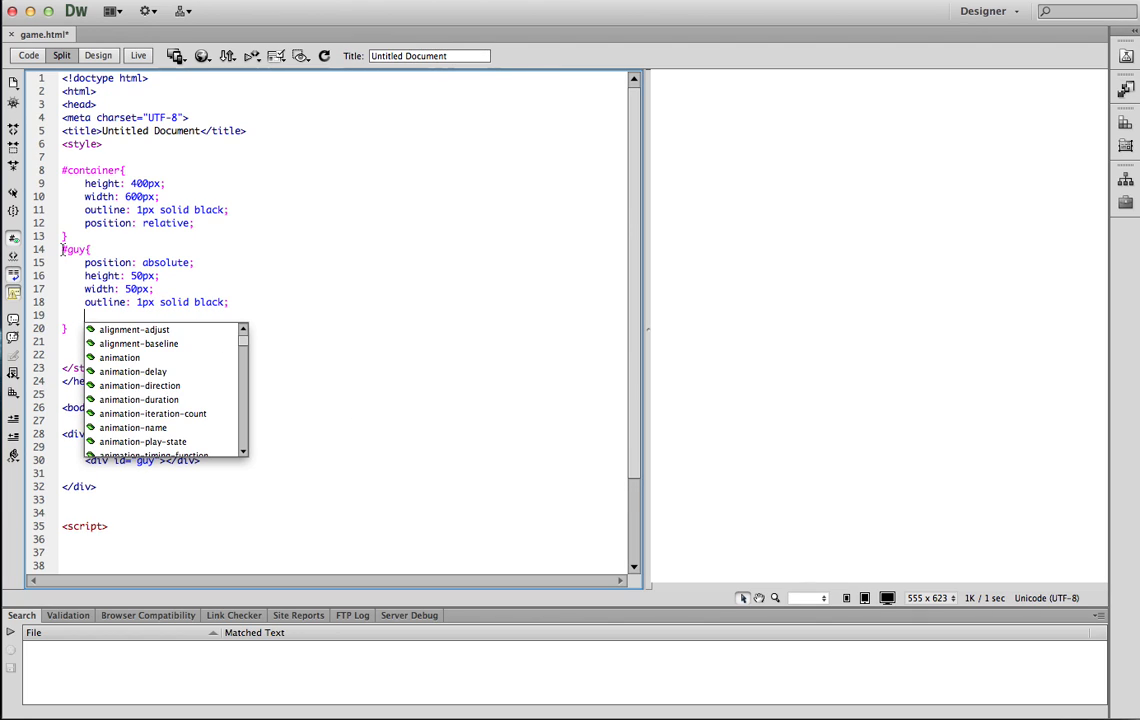
{"action": "type", "text": "background-color: red;"}
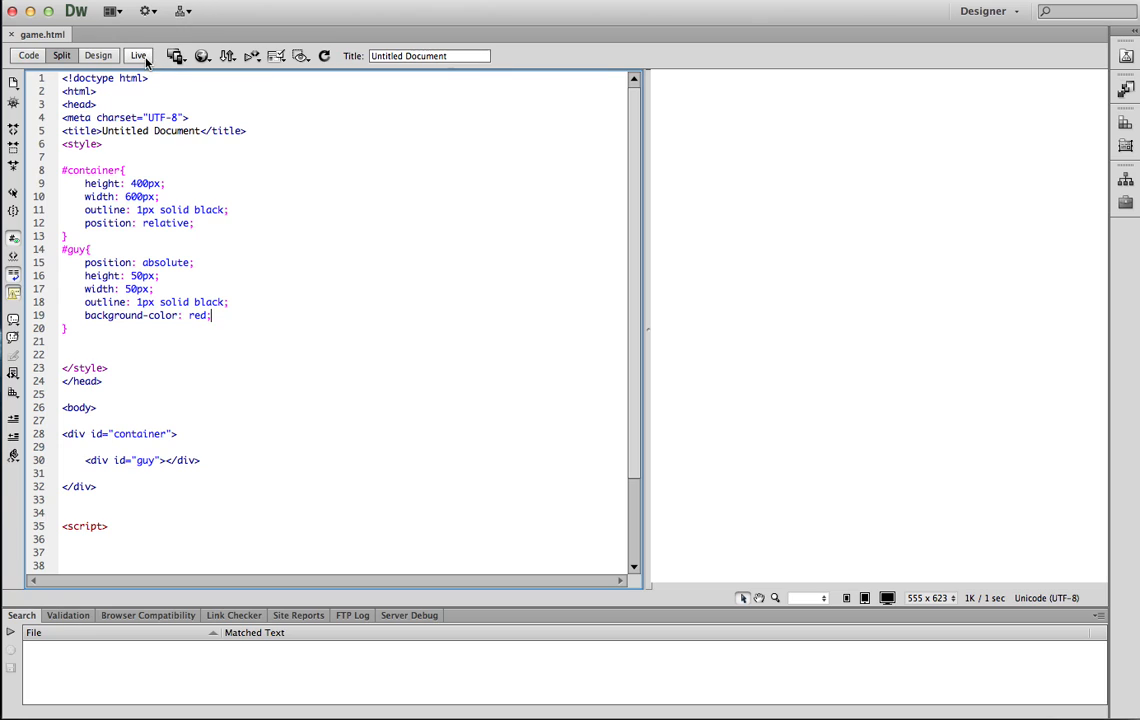
Switch through Live and Design views to Split, showing the red square in the container
{"action": "left_click", "coordinate": [138, 56]}
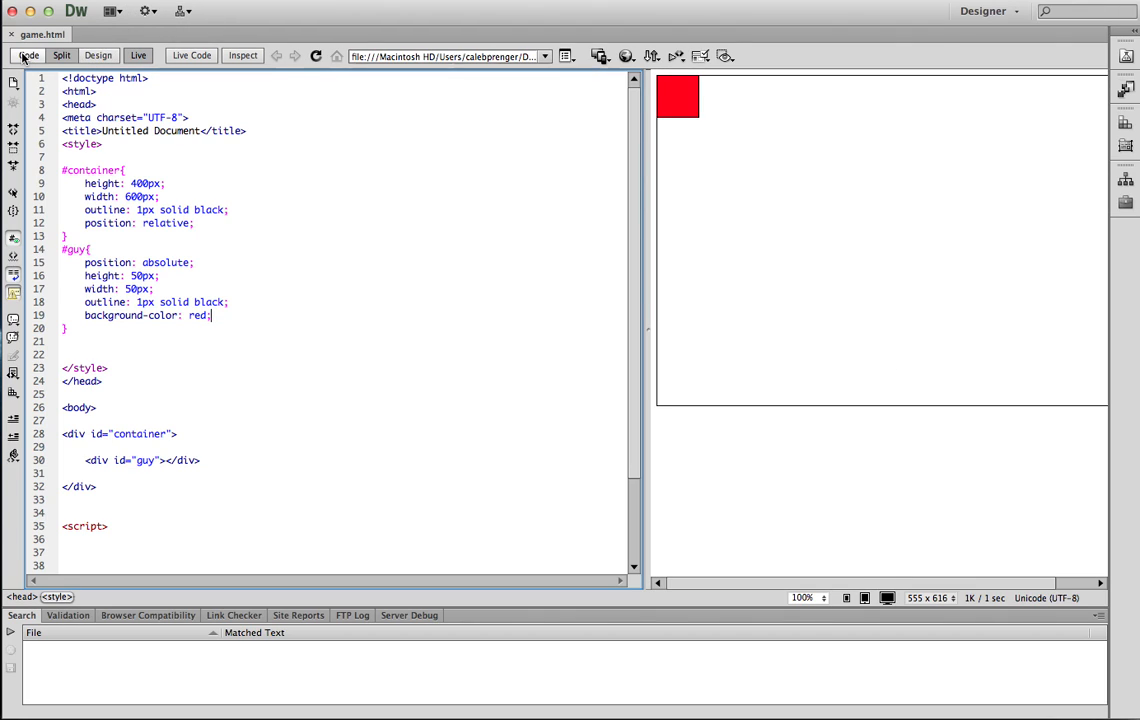
{"action": "left_click", "coordinate": [98, 56]}
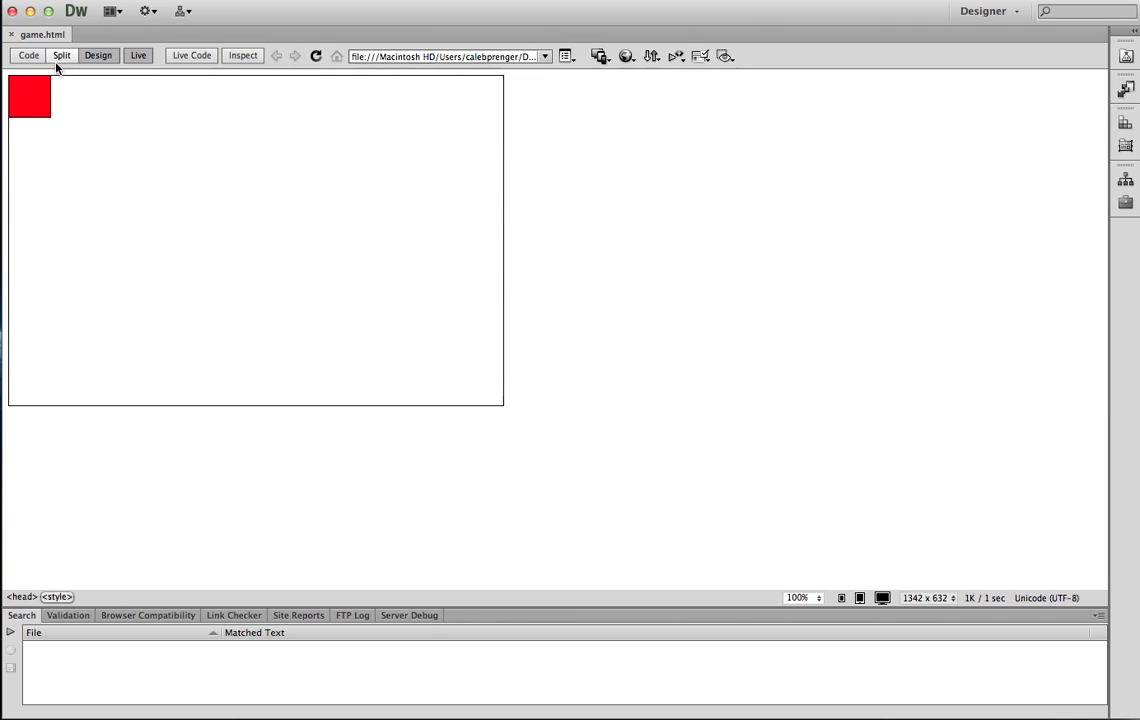
{"action": "left_click", "coordinate": [60, 56]}
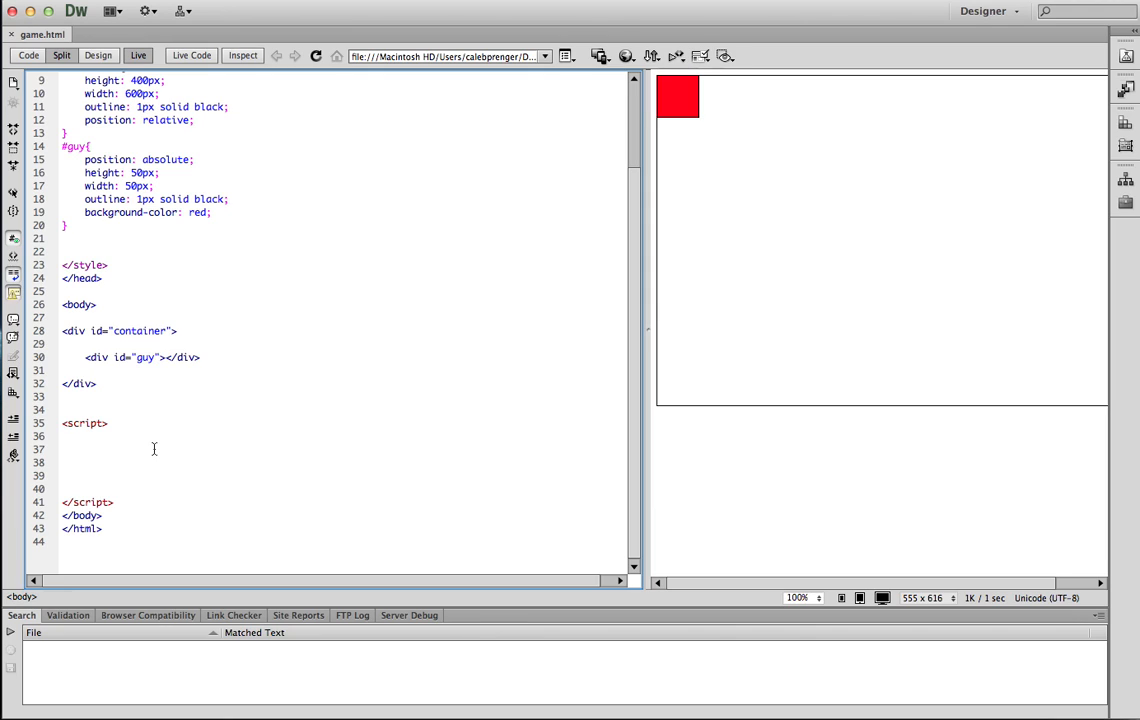
Declare var guy and var container using document.getElementById('guy') and ('container')
{"action": "left_click", "coordinate": [62, 448]}
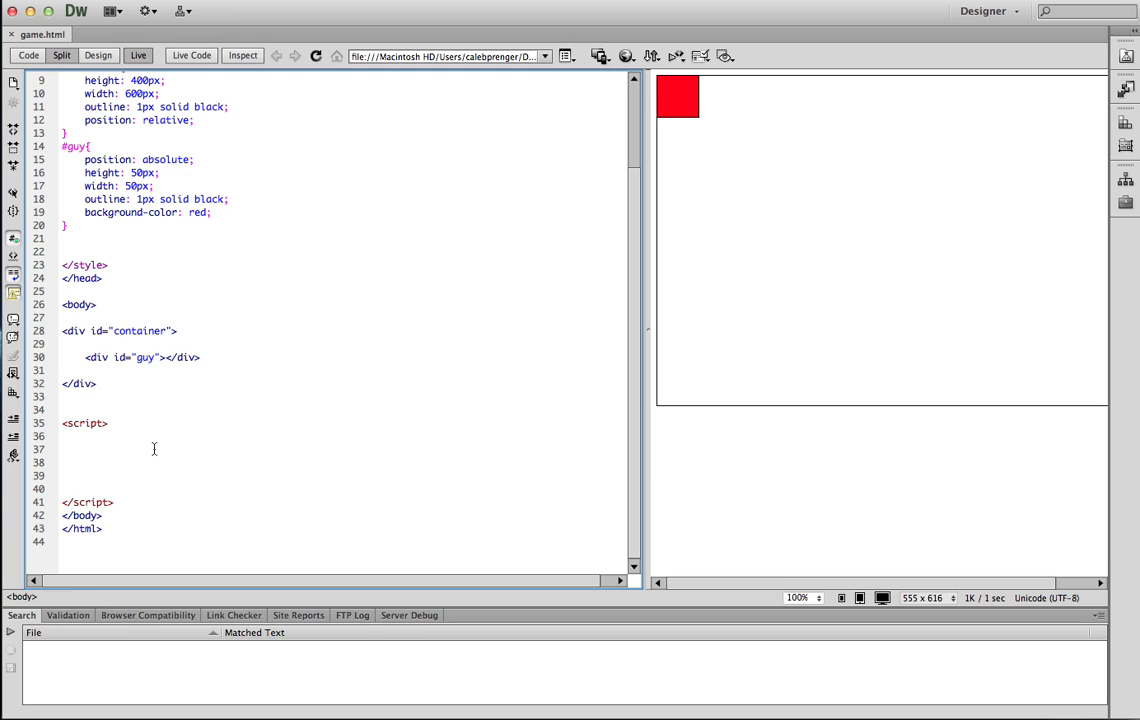
{"action": "type", "text": "var gu"}
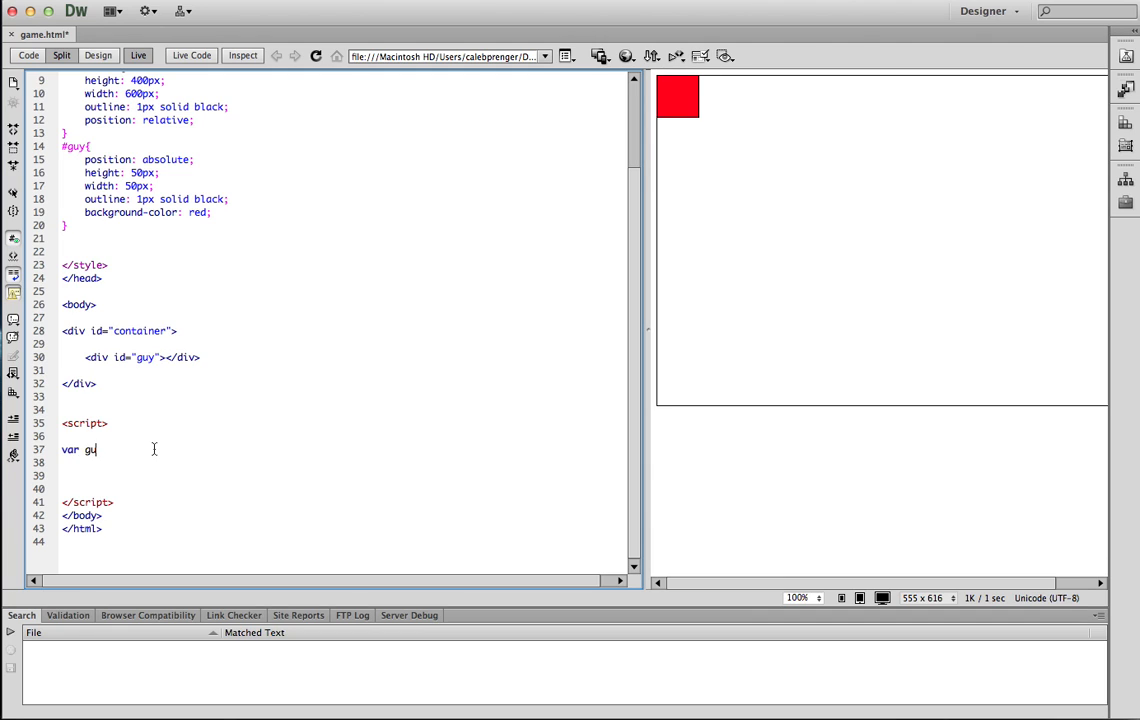
{"action": "type", "text": "=document.getElementById"}
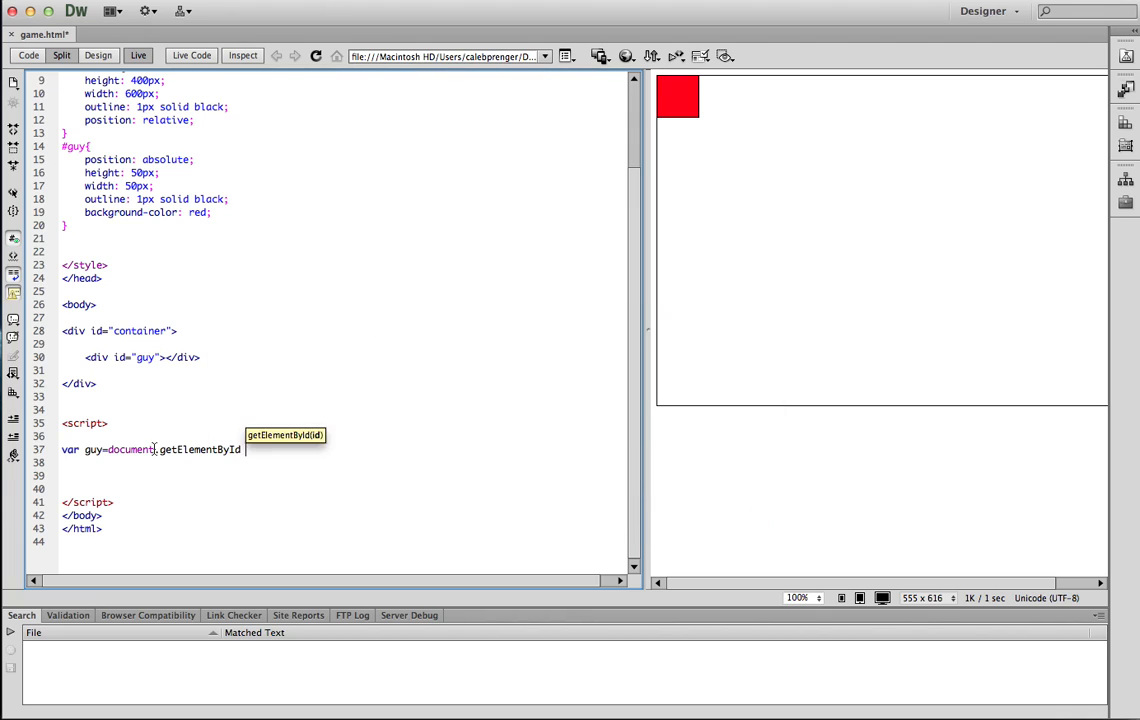
{"action": "type", "text": "('');"}
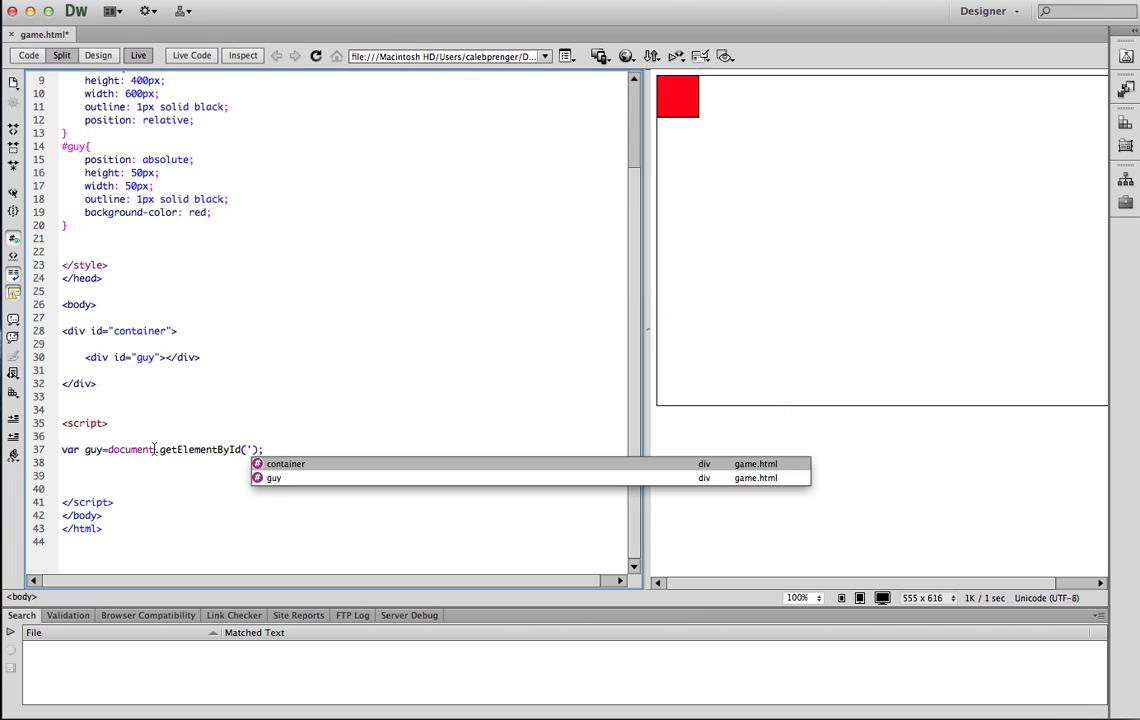
{"action": "left_click", "coordinate": [272, 476]}
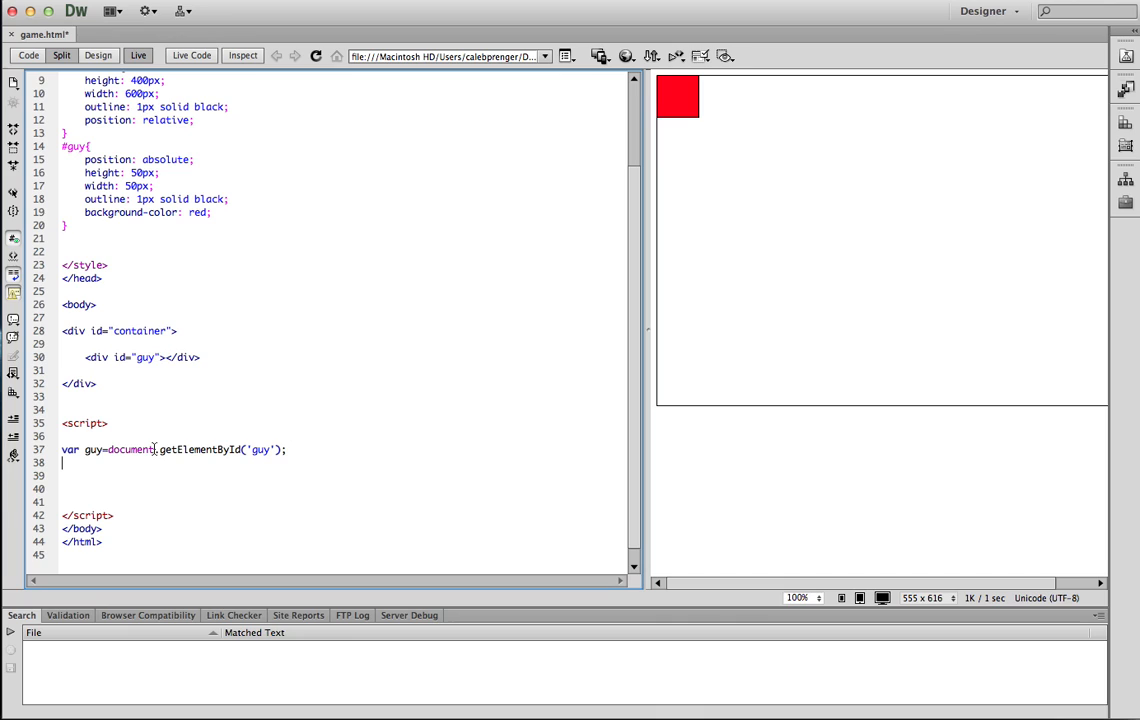
{"action": "type", "text": "var container=documen"}
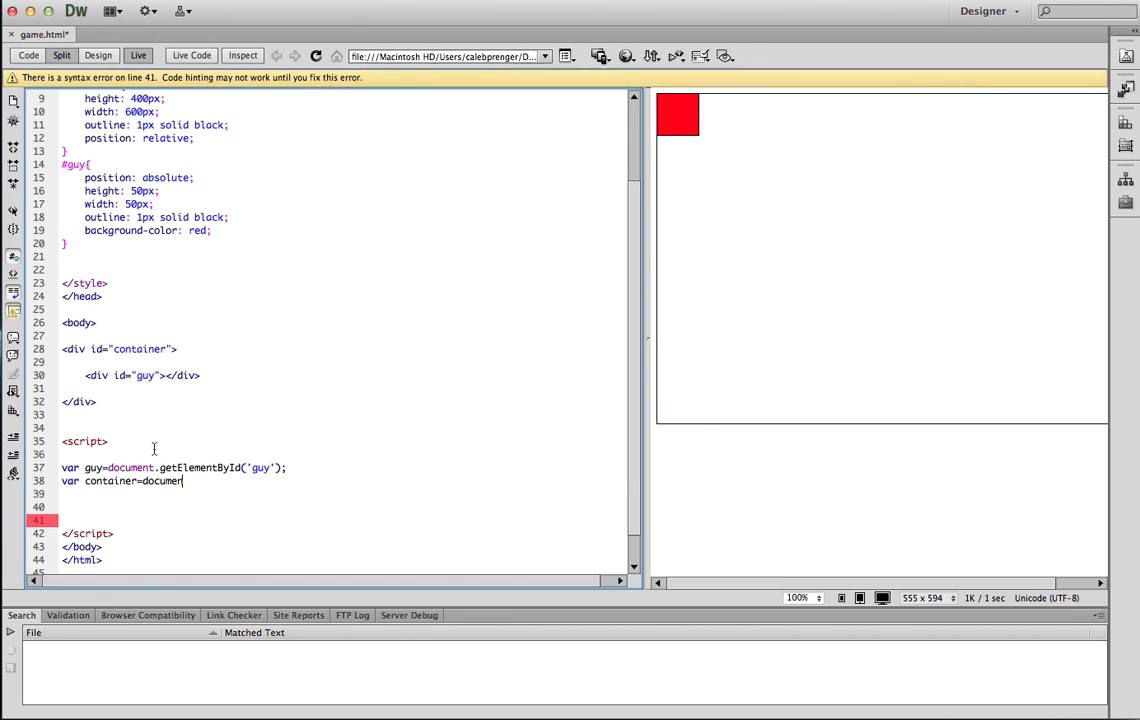
{"action": "type", "text": ".getElementById('container');"}
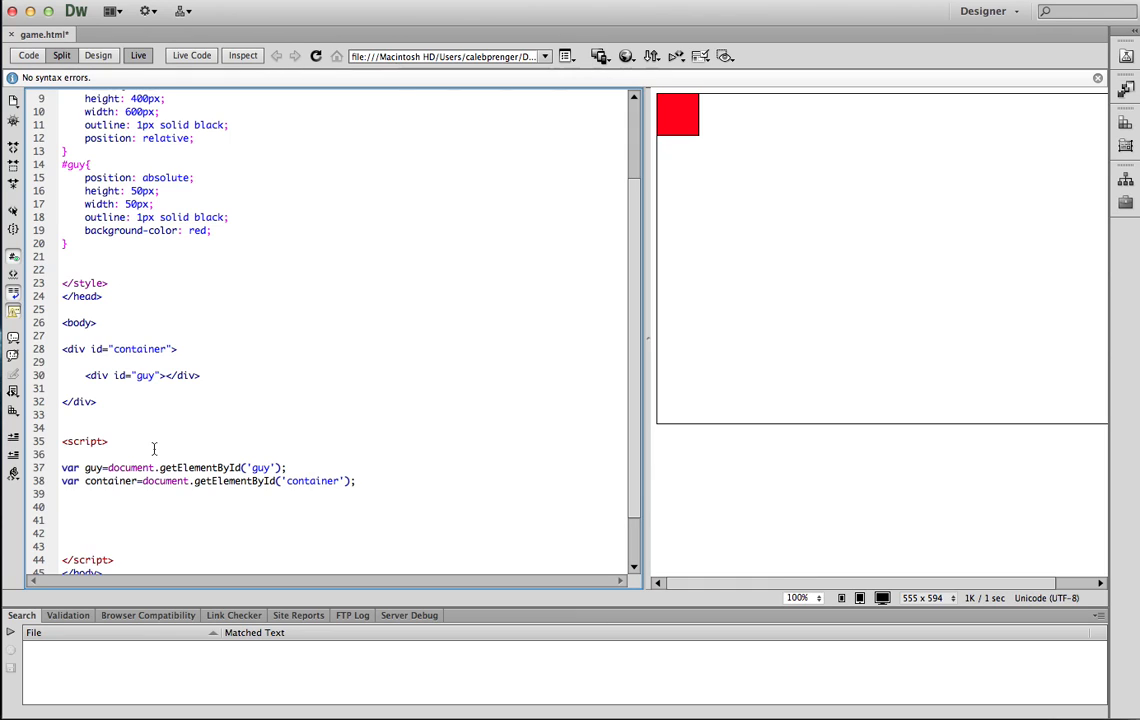
Write function anim(e) whose body alerts e.keyCode
{"action": "type", "text": "func"}
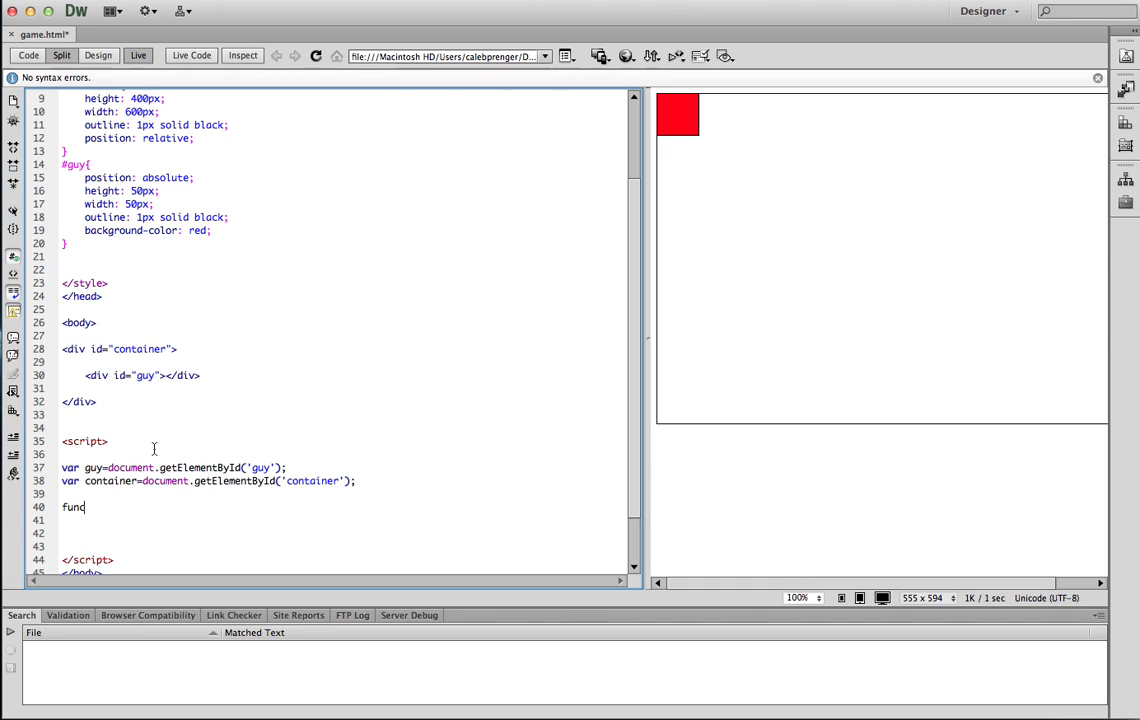
{"action": "type", "text": "tion anim(e"}
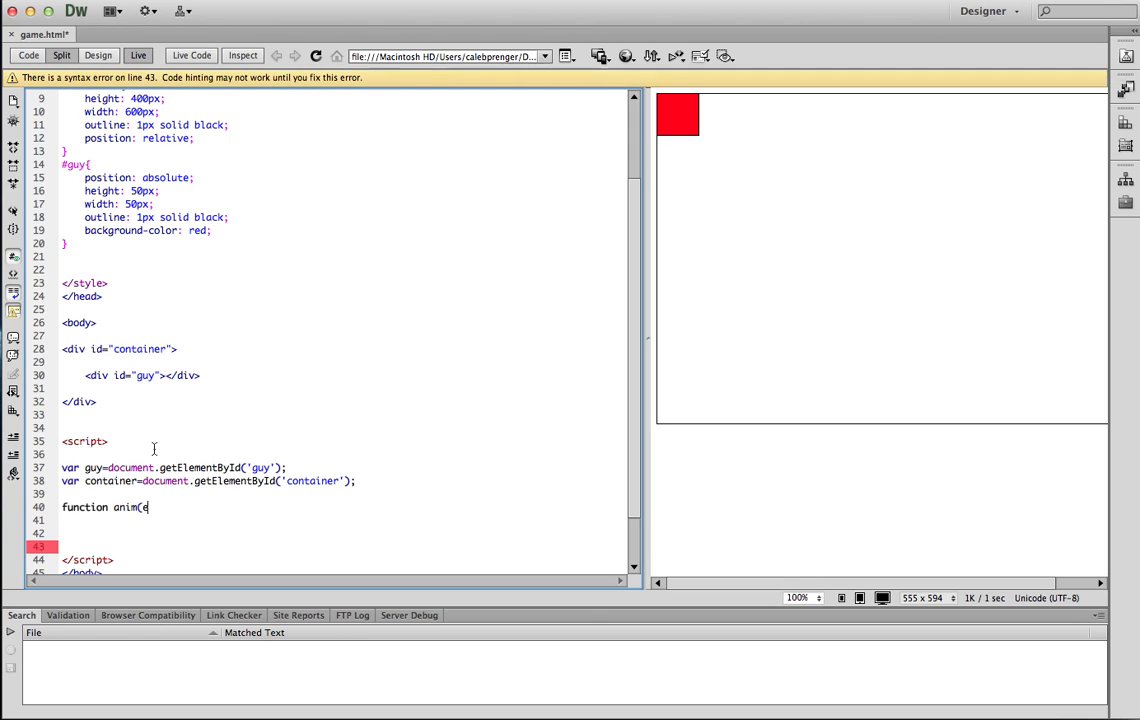
{"action": "type", "text": "){"}
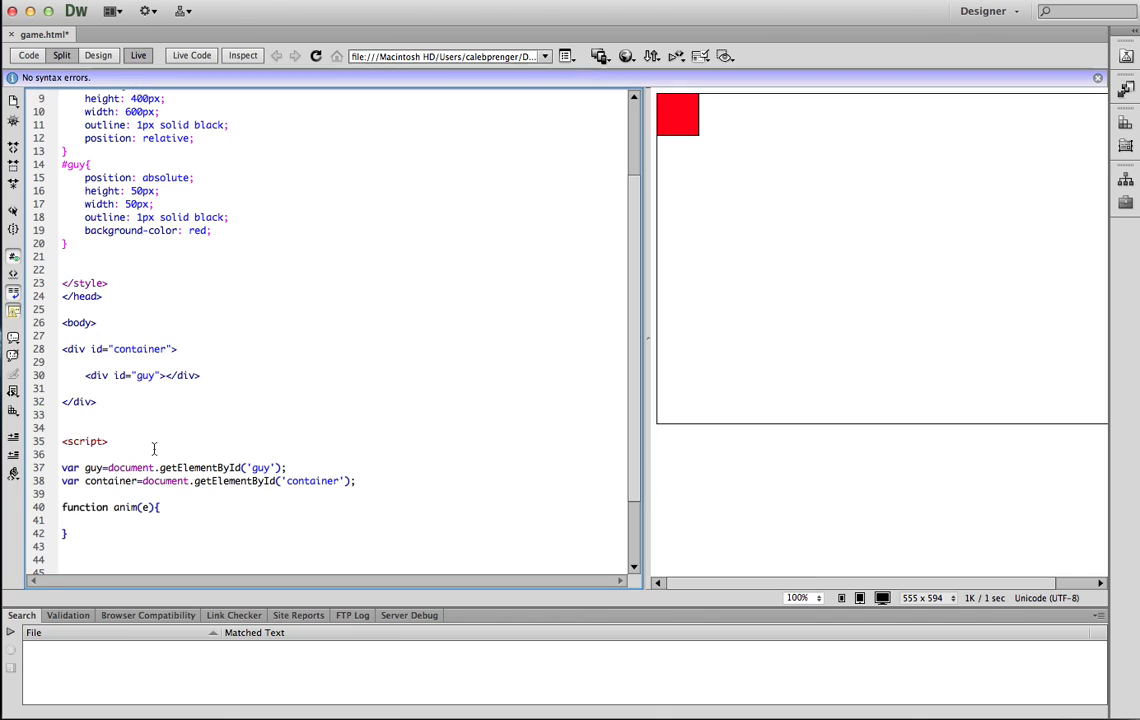
{"action": "left_click", "coordinate": [94, 520]}
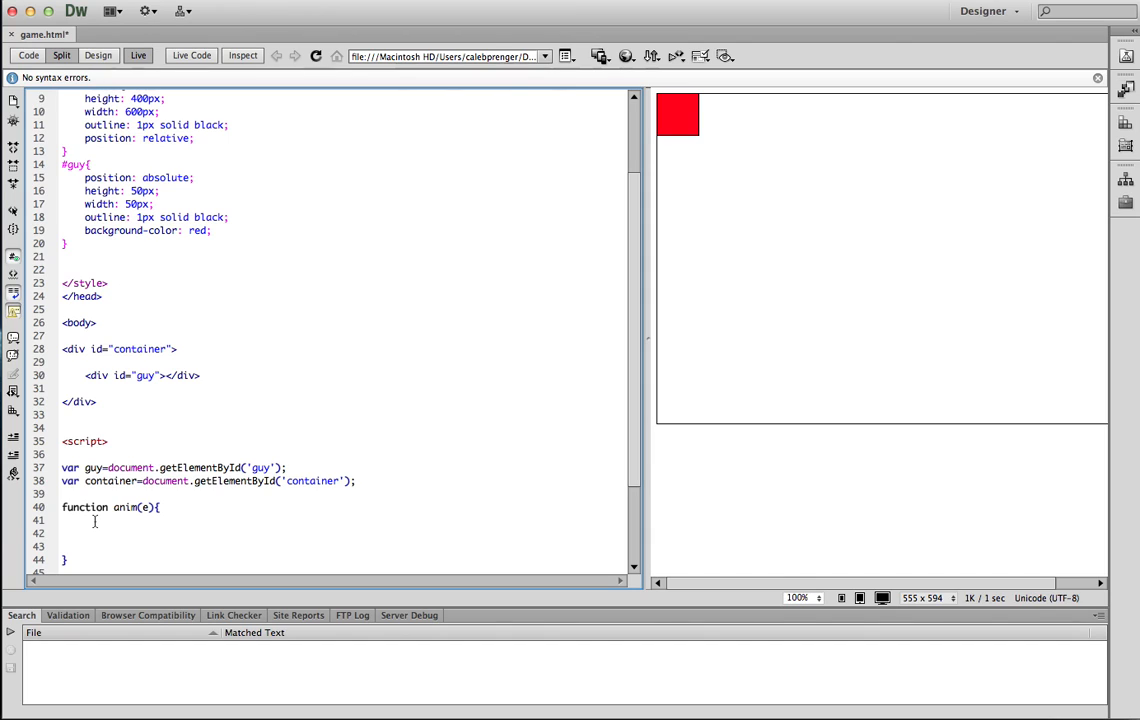
{"action": "type", "text": "alert(e.keyCode);"}
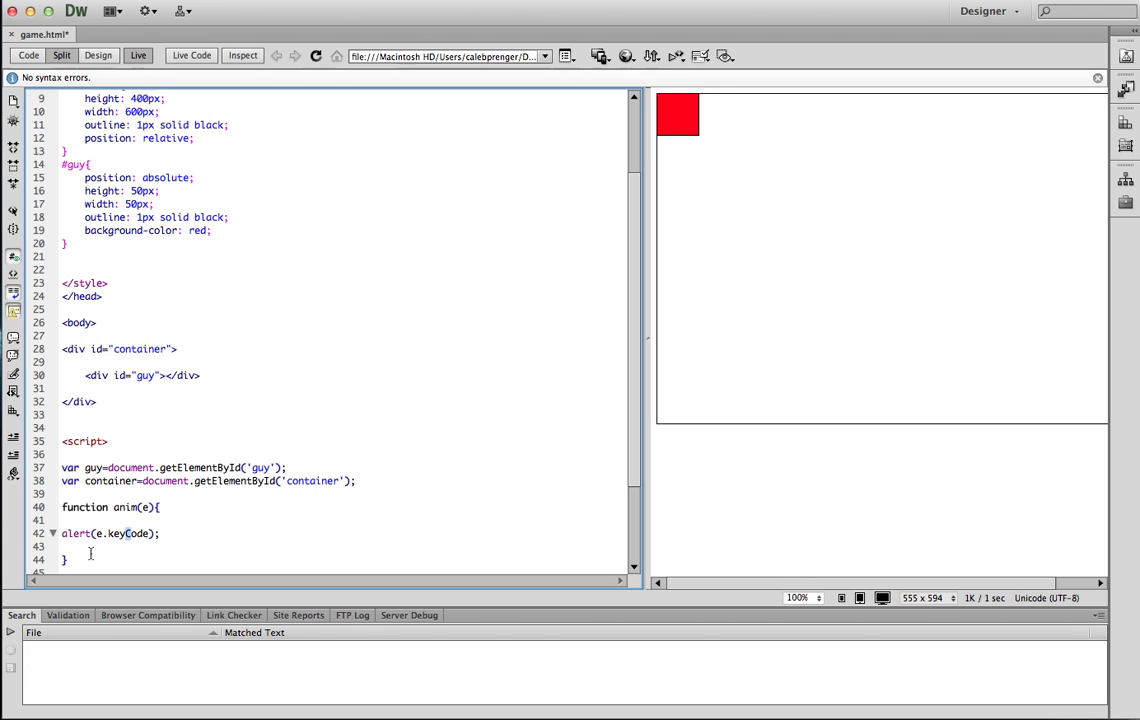
{"action": "scroll", "scroll_direction": "down", "scroll_amount": 3}
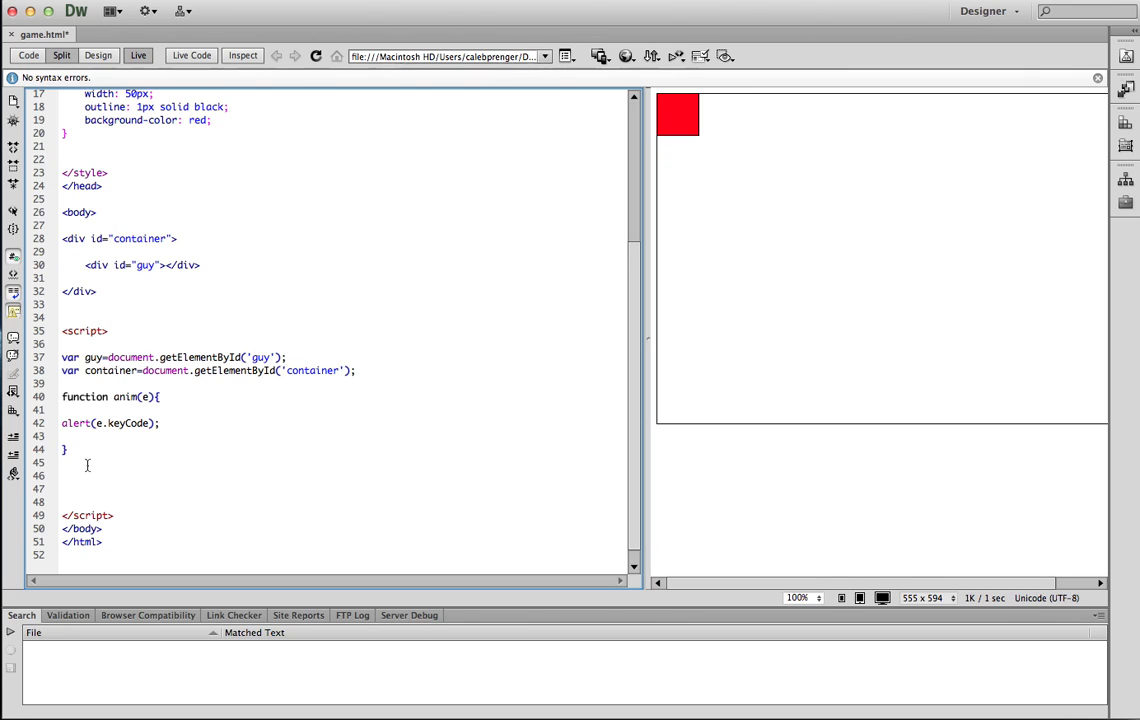
Assign document.onkeydown = anim and test arrow keys in Live view, dismissing the 39 and 40 alerts
{"action": "type", "text": "document.onkeydown = anim;"}
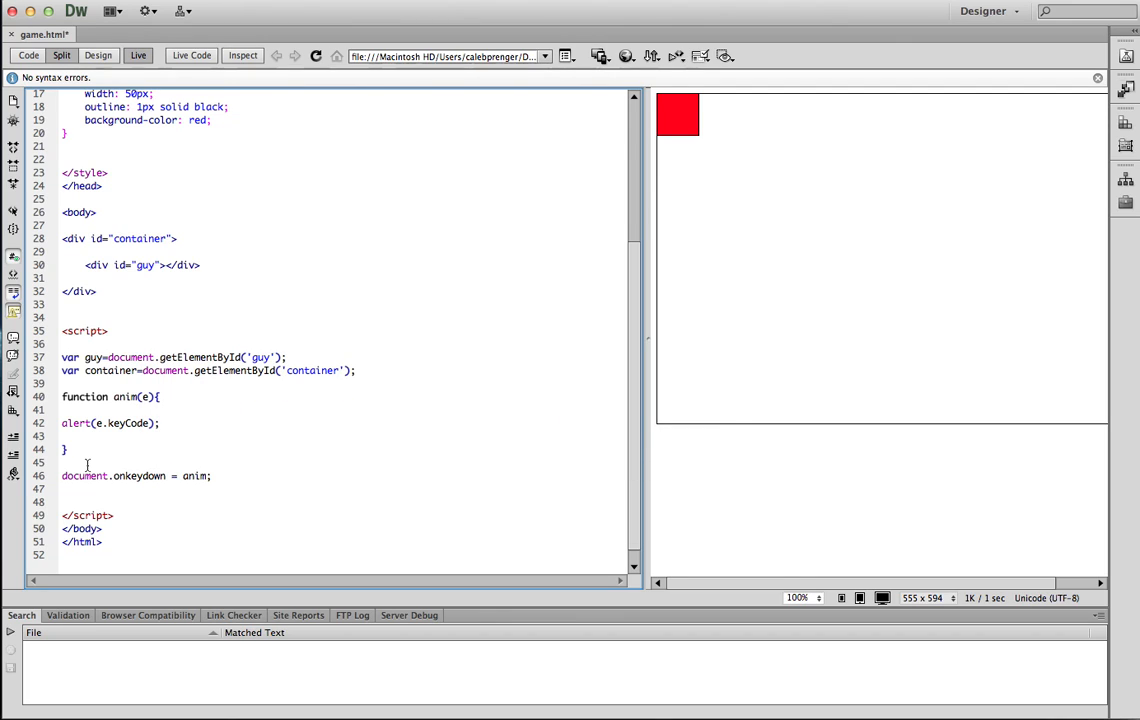
{"action": "left_click", "coordinate": [164, 264]}
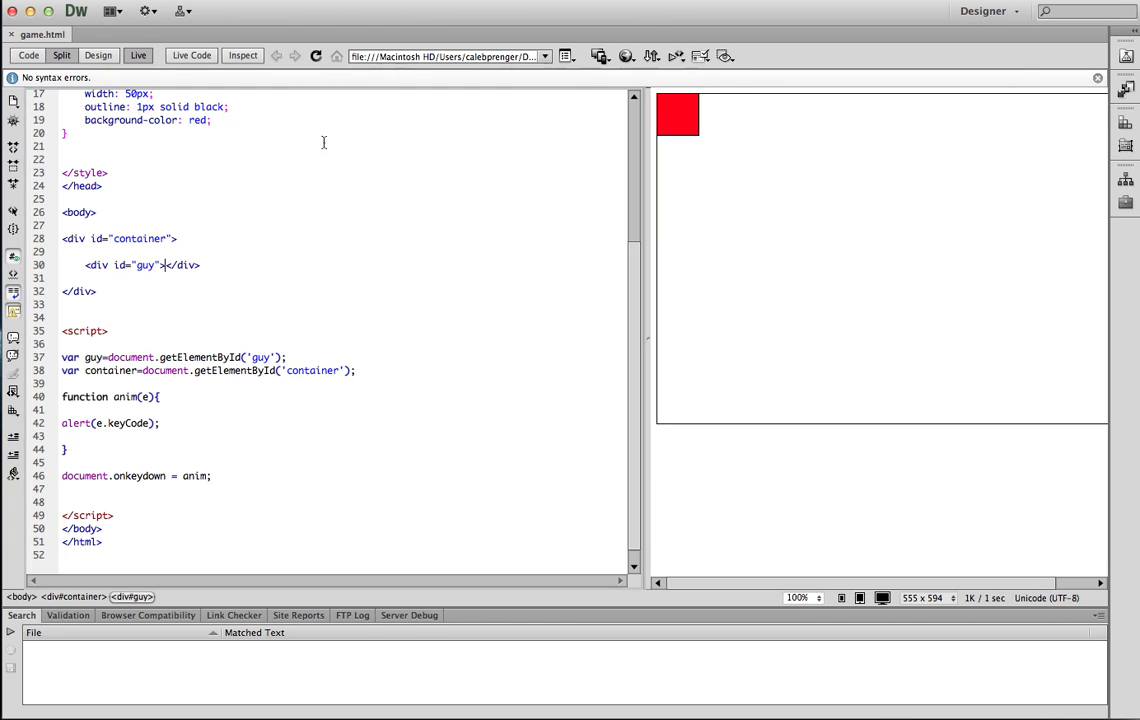
{"action": "mouse_move", "coordinate": [794, 206]}
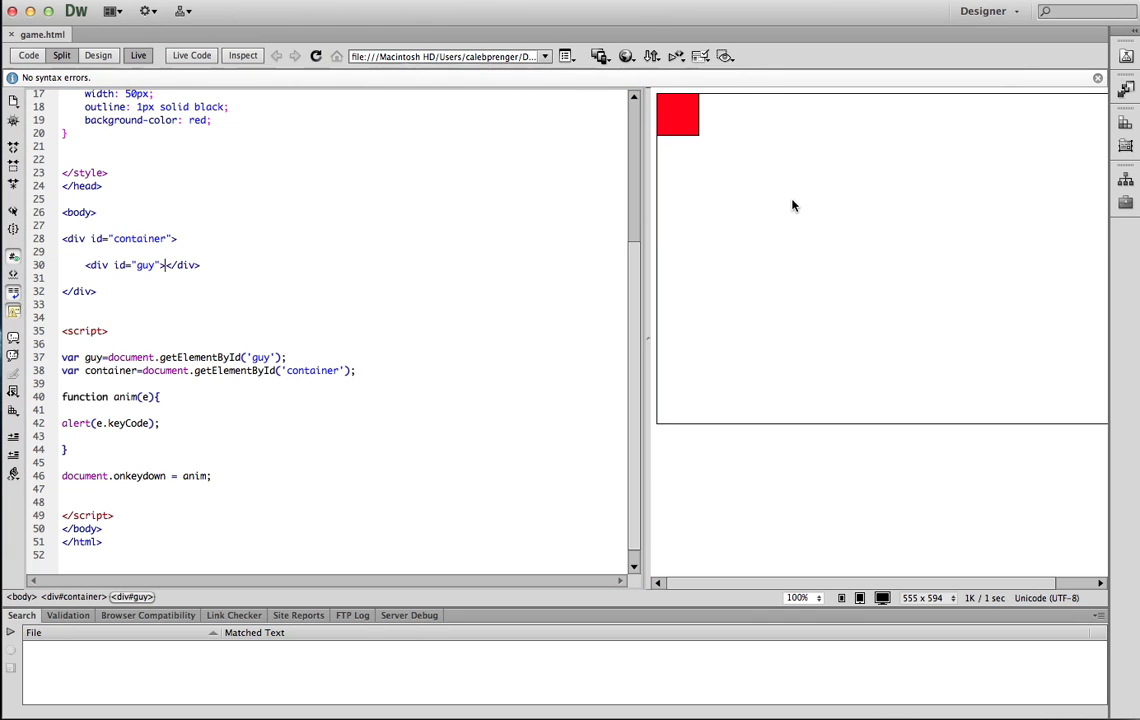
{"action": "key", "text": "Right"}
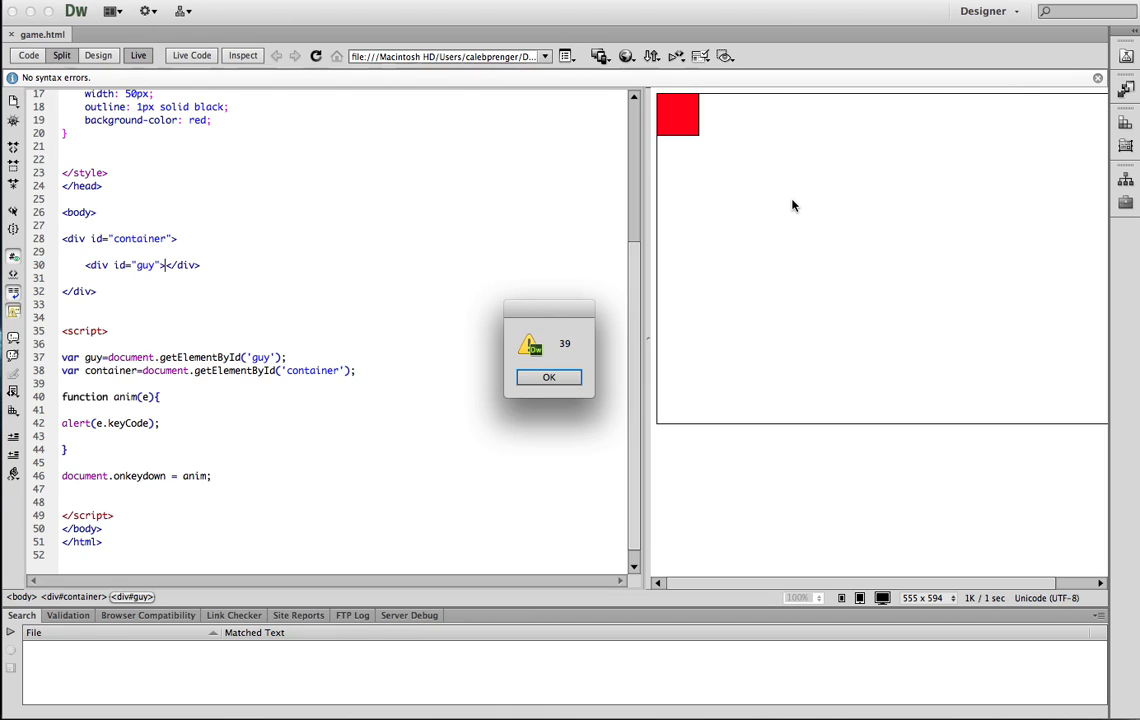
{"action": "left_click", "coordinate": [548, 376]}
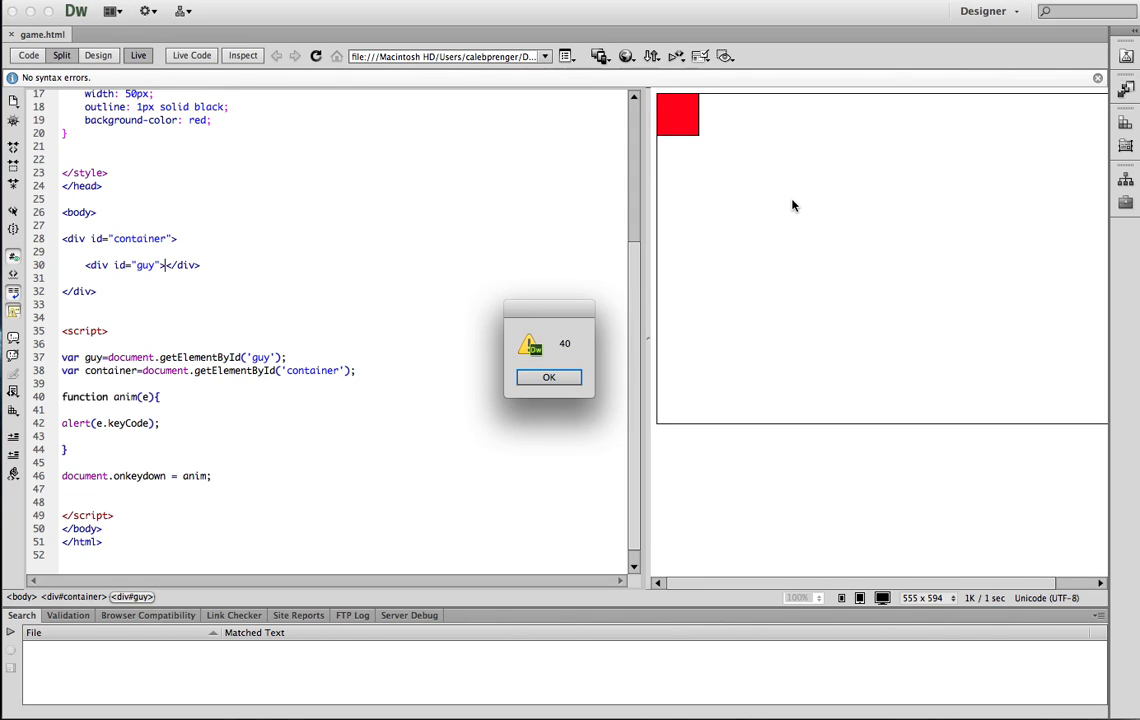
{"action": "left_click", "coordinate": [548, 376]}
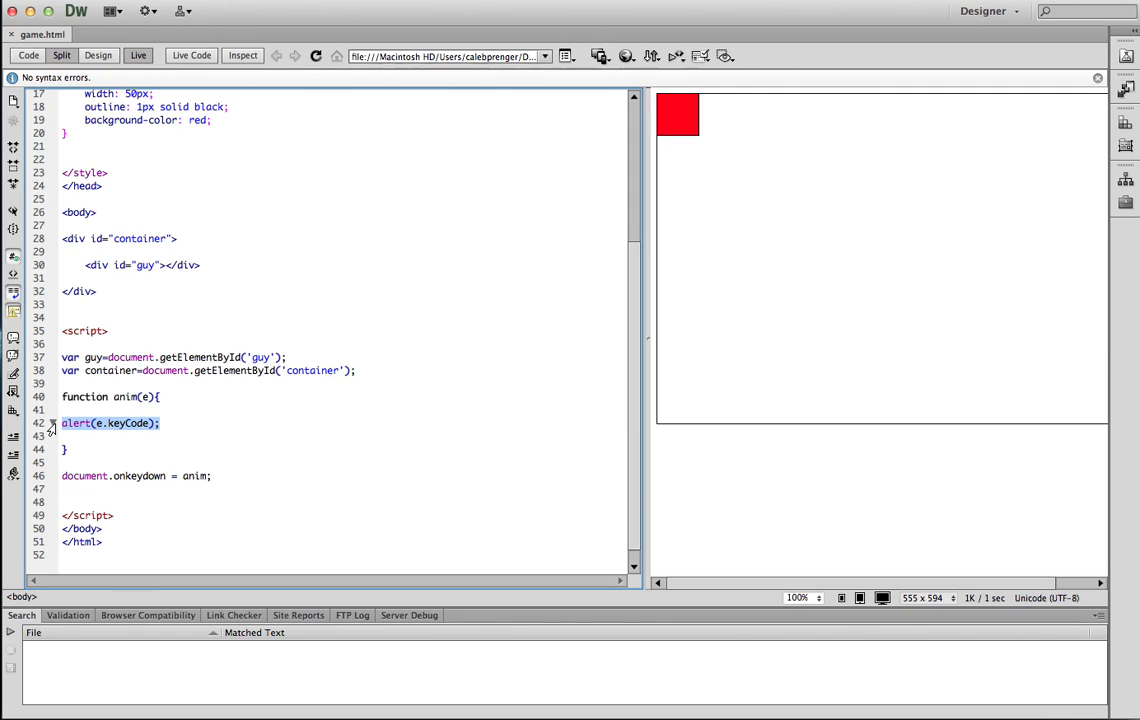
Replace the alert with empty if(e.keyCode==39){ } and if(e.keyCode==37){ } blocks
{"action": "type", "text": "if(e."}
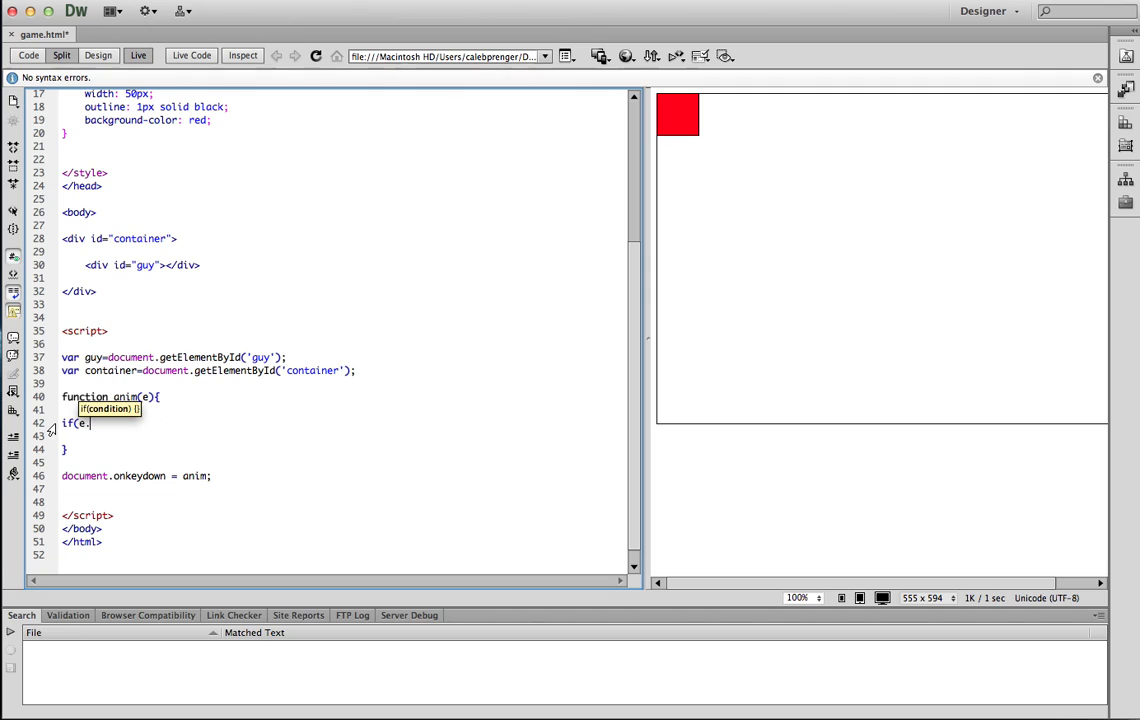
{"action": "type", "text": "keyCode=="}
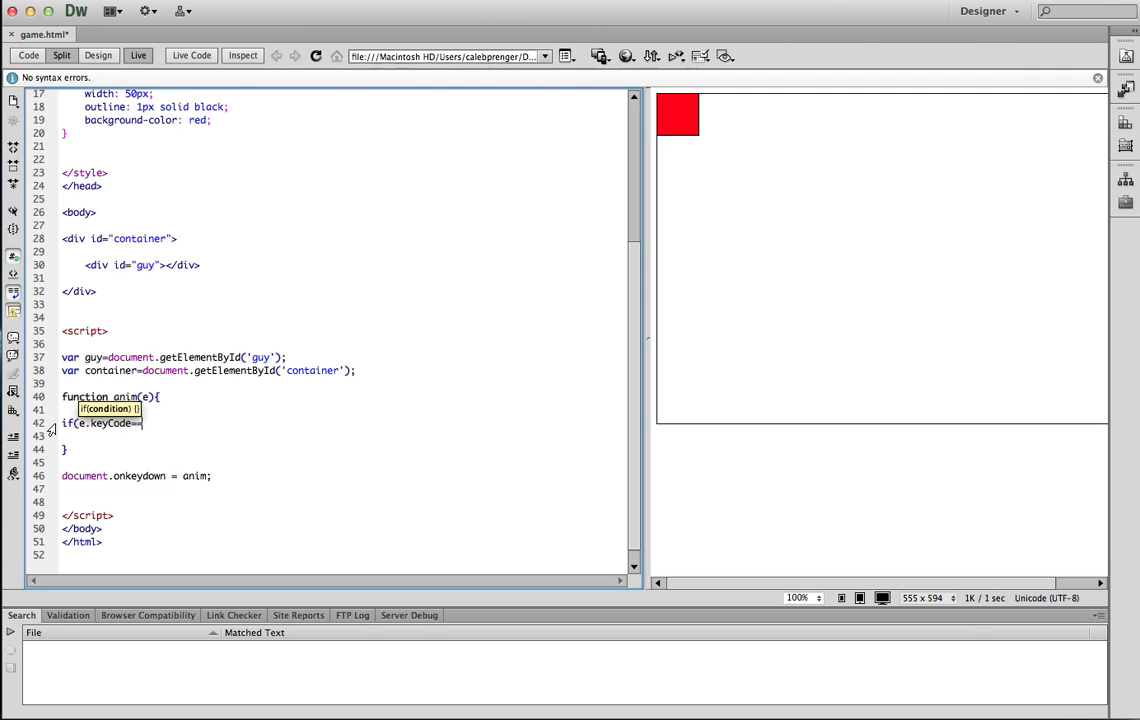
{"action": "type", "text": "39){"}
{"action": "type", "text": "}"}
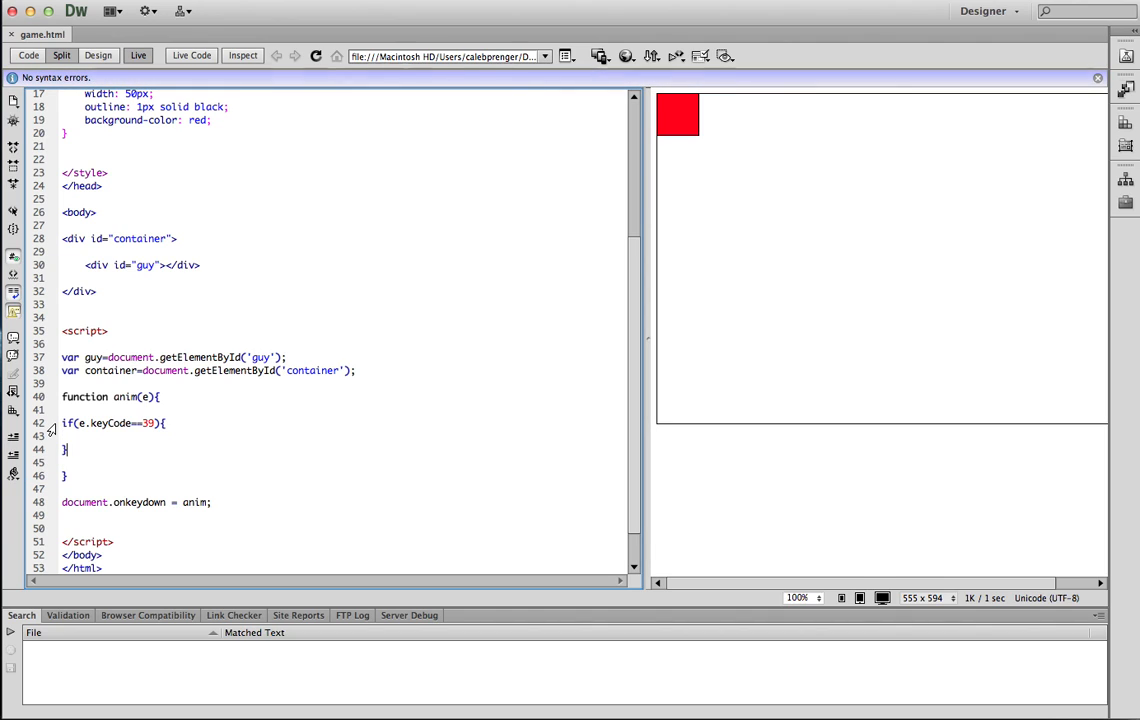
{"action": "type", "text": "if("}
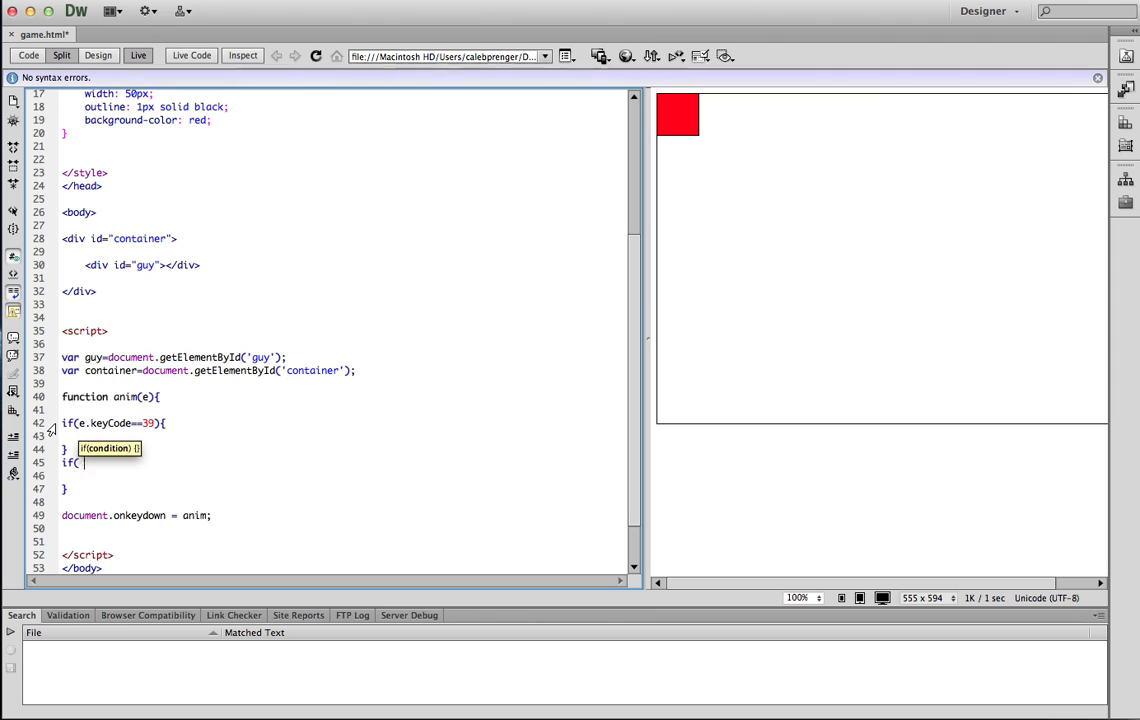
{"action": "type", "text": "e.keyCode==37){"}
{"action": "type", "text": "}"}
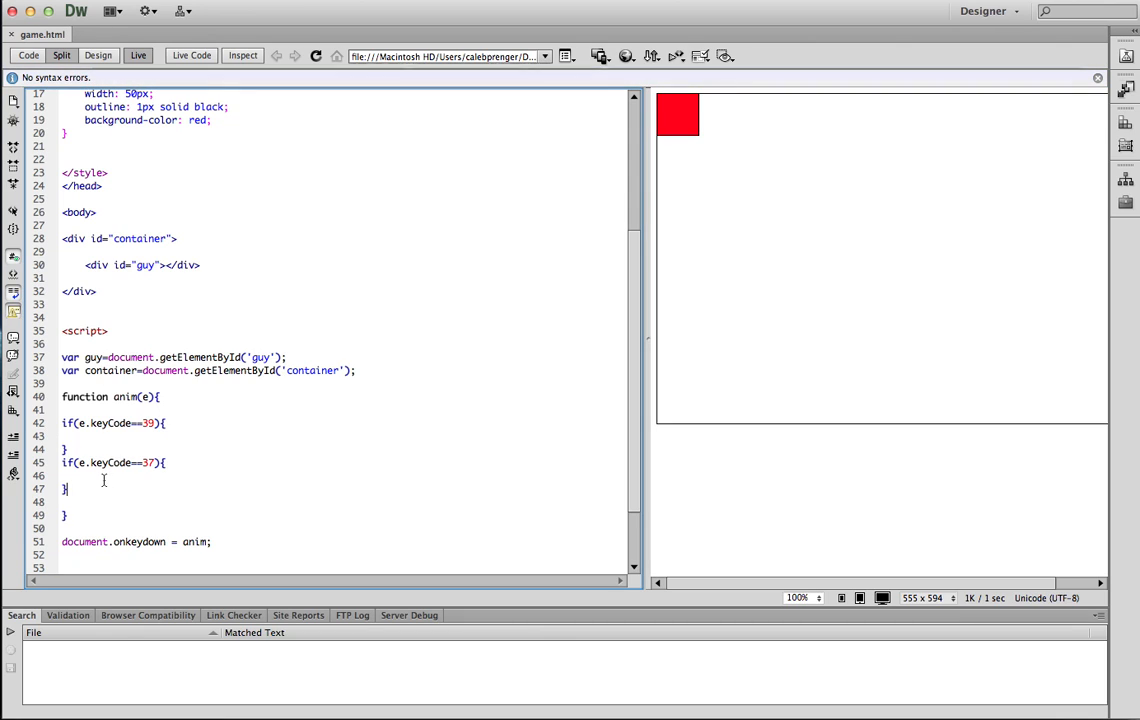
{"action": "left_click_drag", "start_coordinate": [64, 422], "coordinate": [64, 490]}
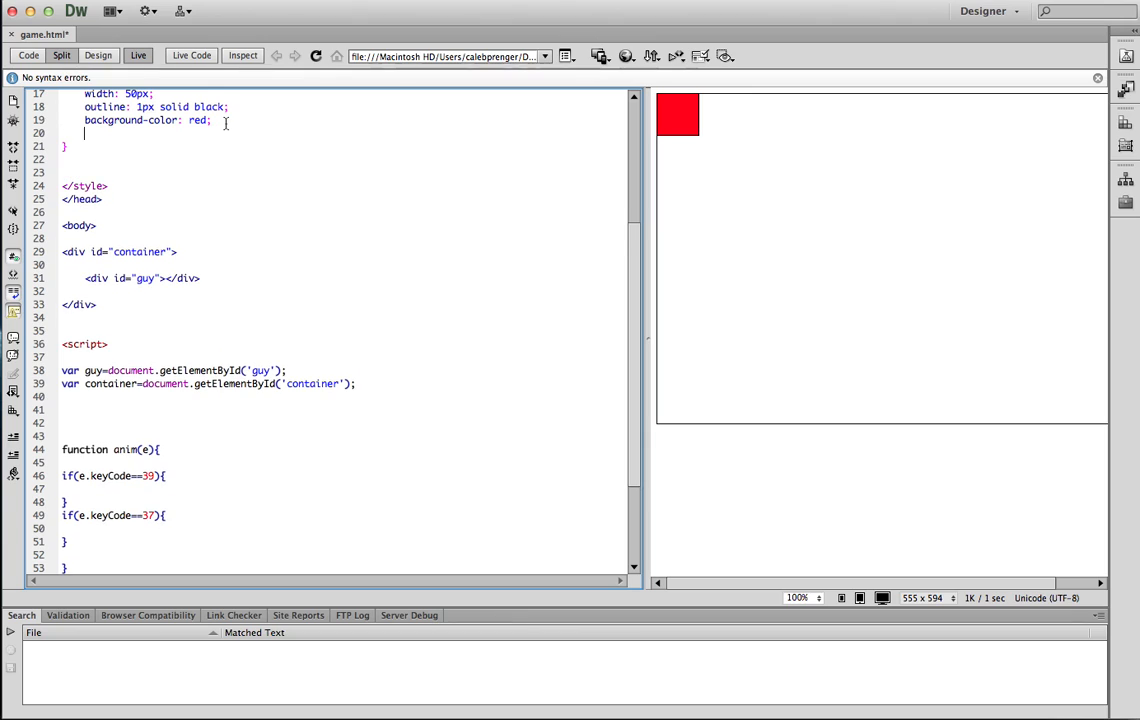
Add left: 0 to the #guy rule and declare var left = 0 above anim
{"action": "type", "text": "left: 0"}
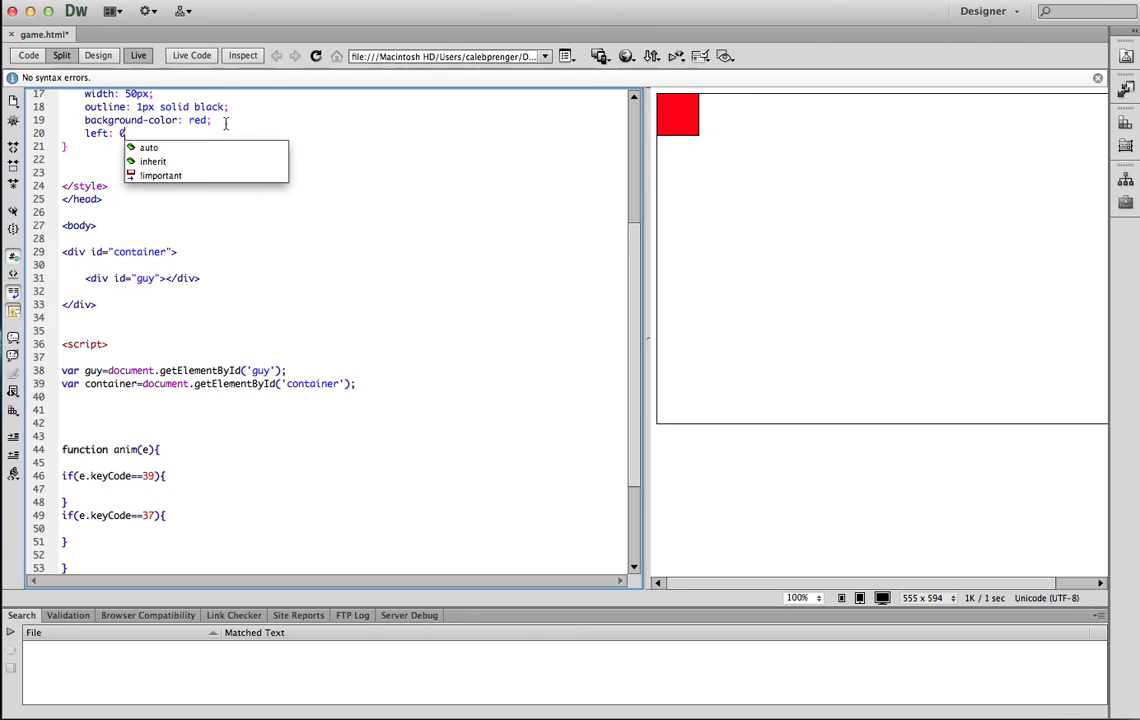
{"action": "left_click", "coordinate": [164, 420]}
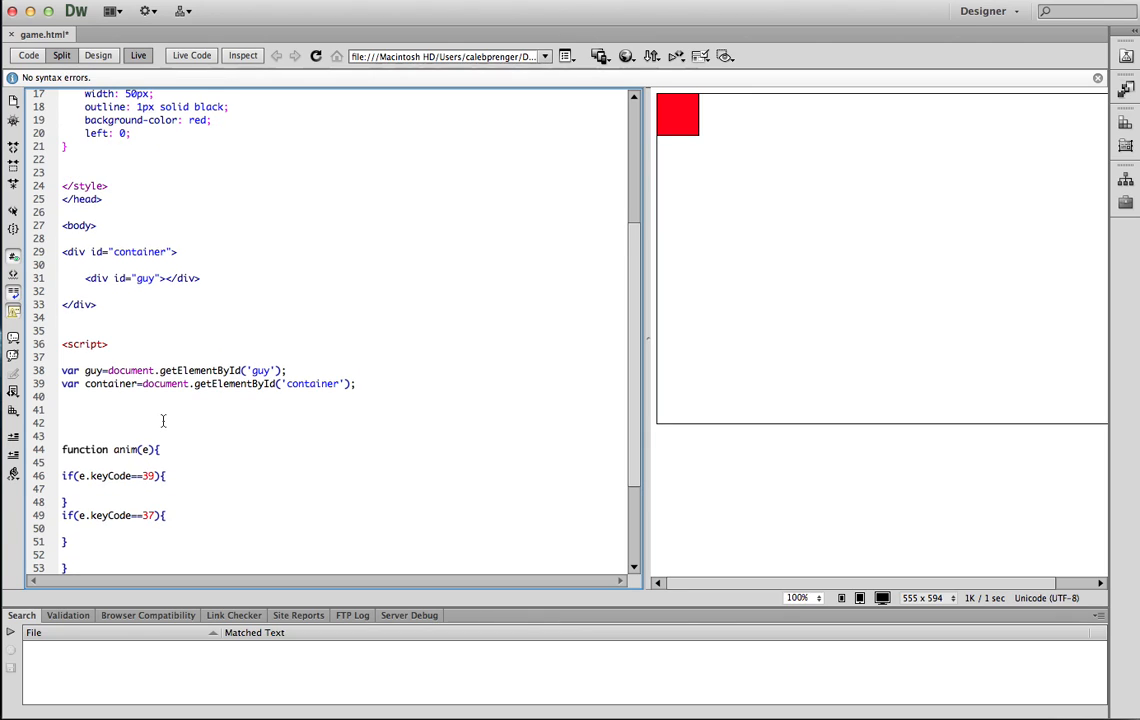
{"action": "type", "text": "var left"}
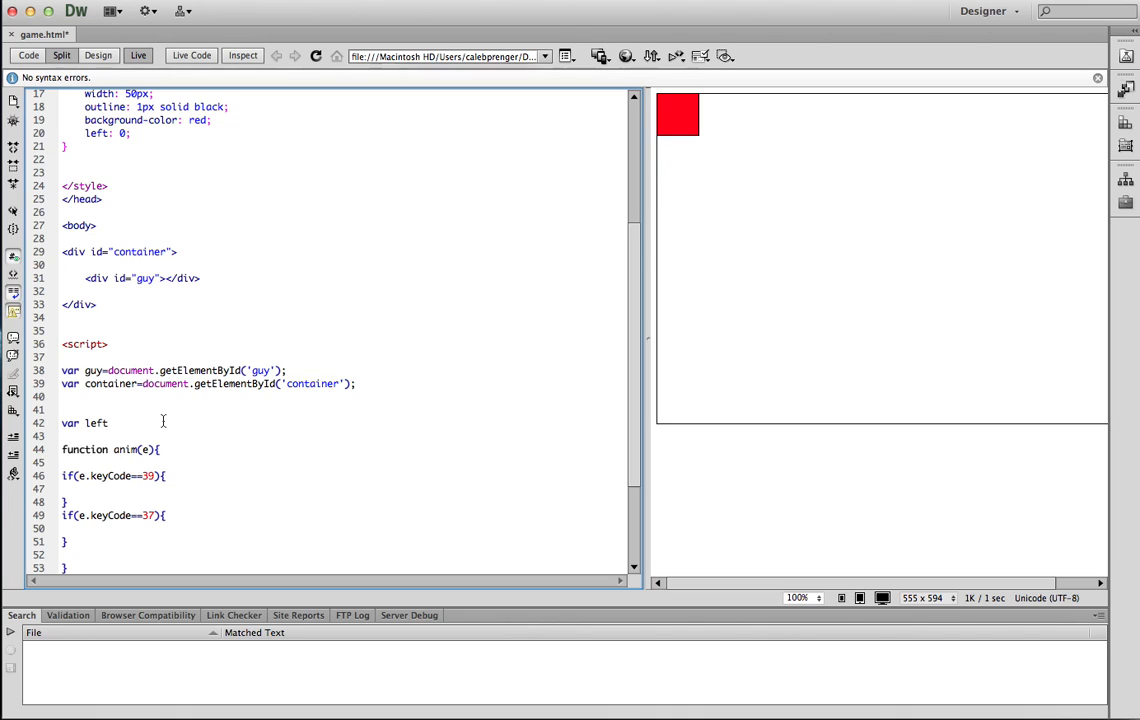
{"action": "type", "text": "= 0;"}
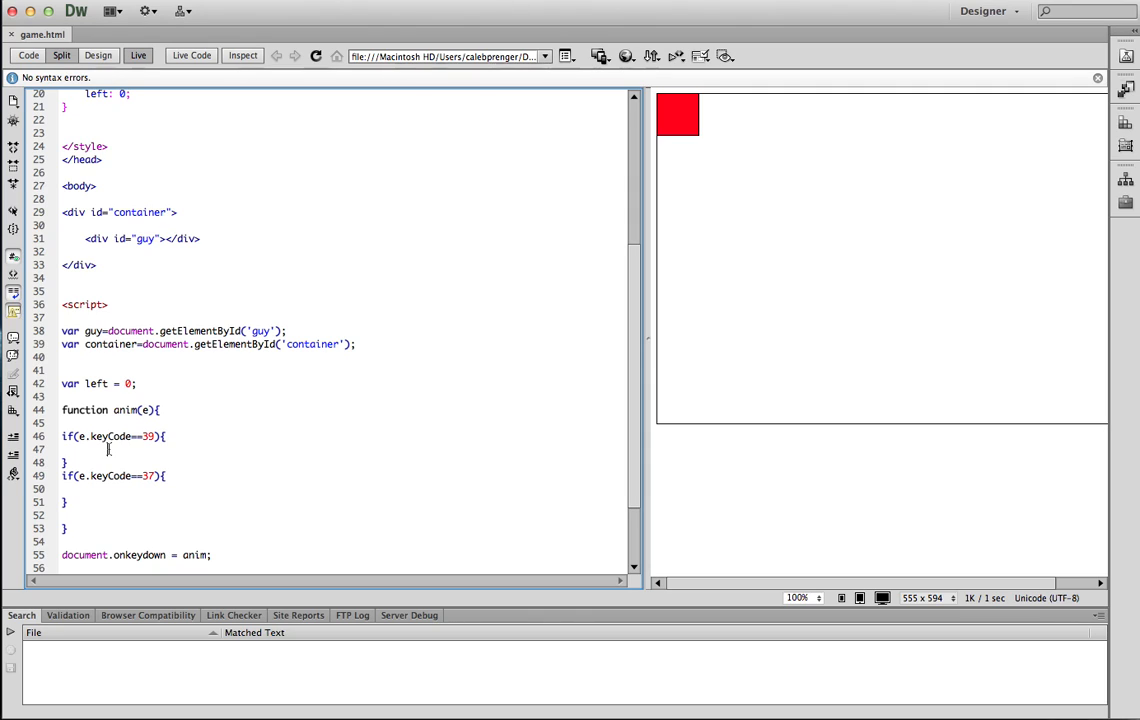
In the keyCode 39 branch, step the left value by 2 (left +=2)
{"action": "type", "text": "left"}
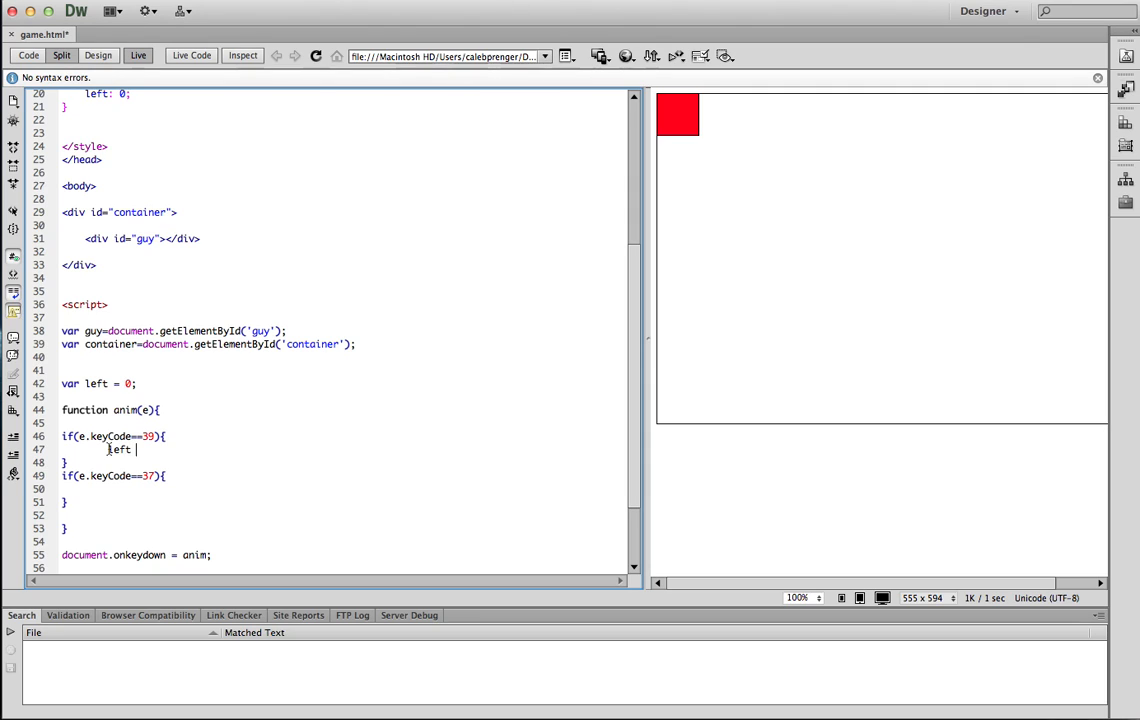
{"action": "type", "text": "+=2;"}
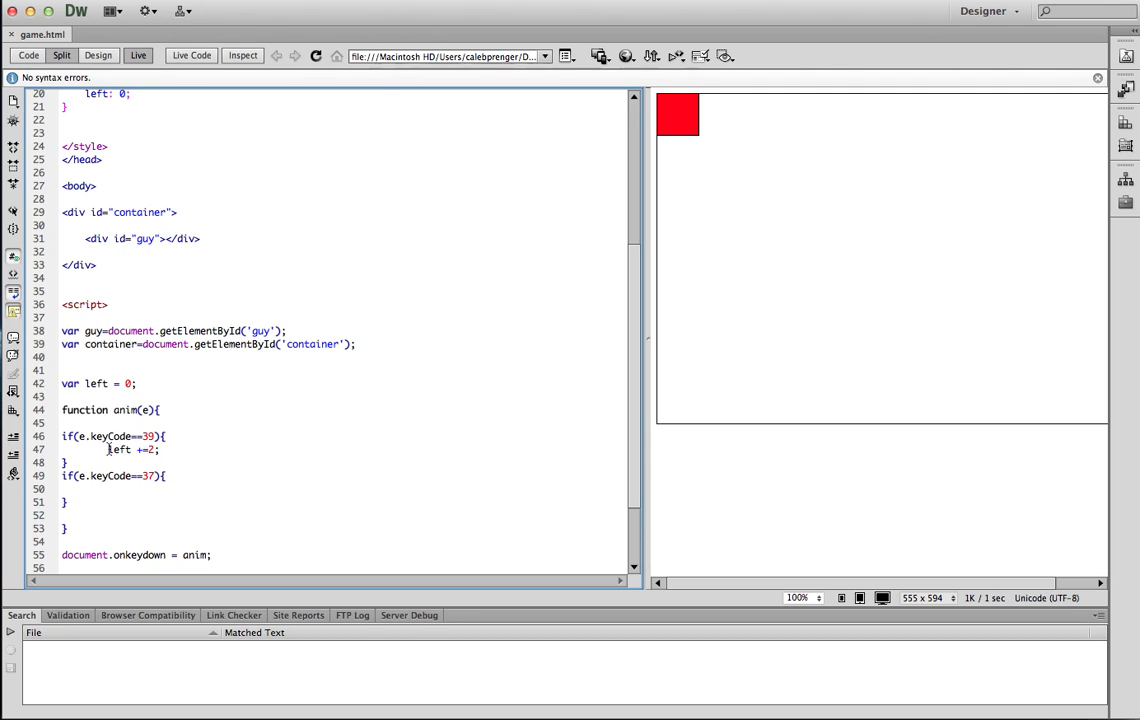
{"action": "key", "text": "Backspace"}
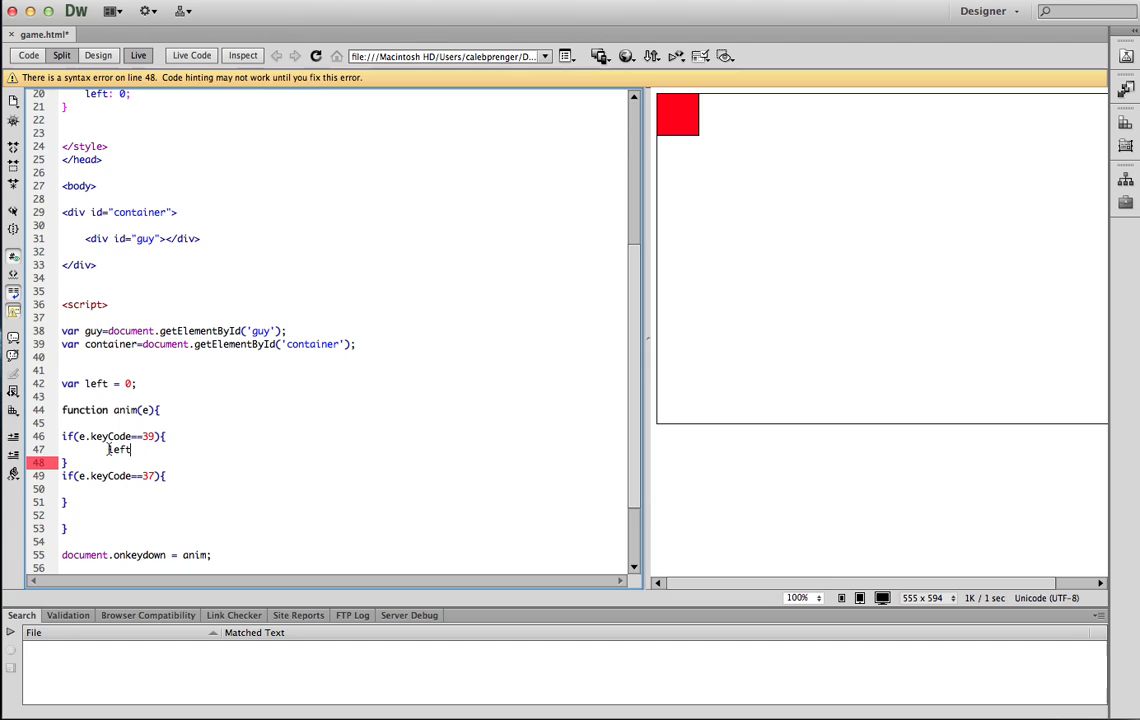
{"action": "type", "text": "++;"}
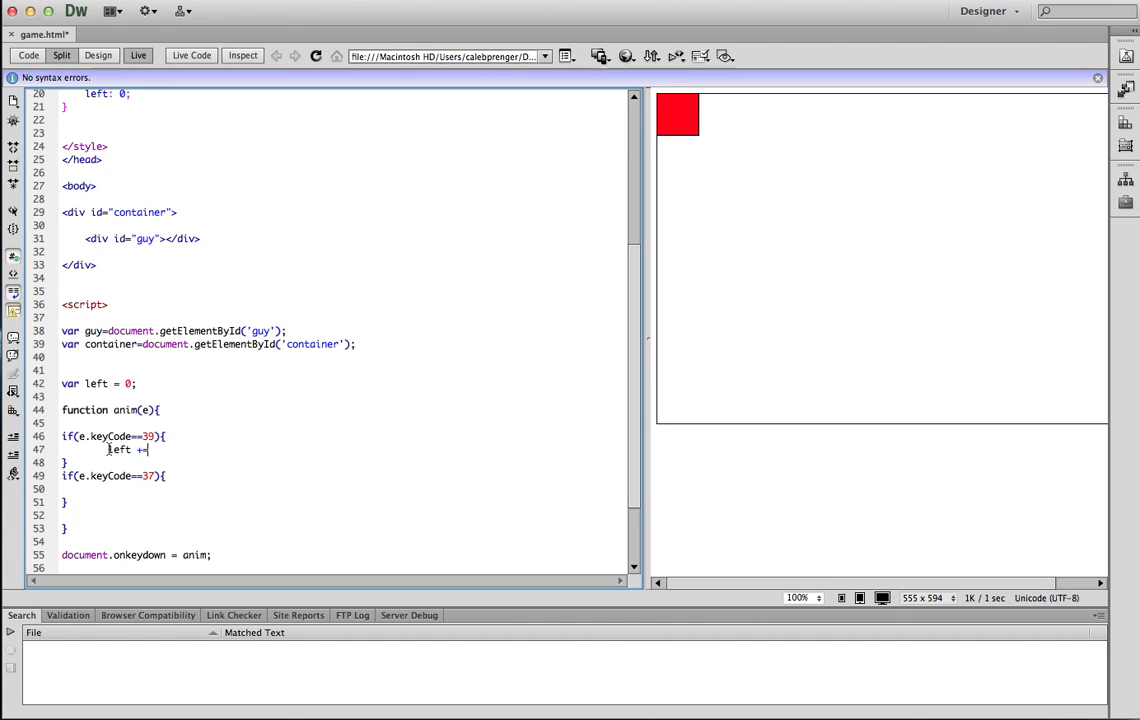
{"action": "type", "text": "2;"}
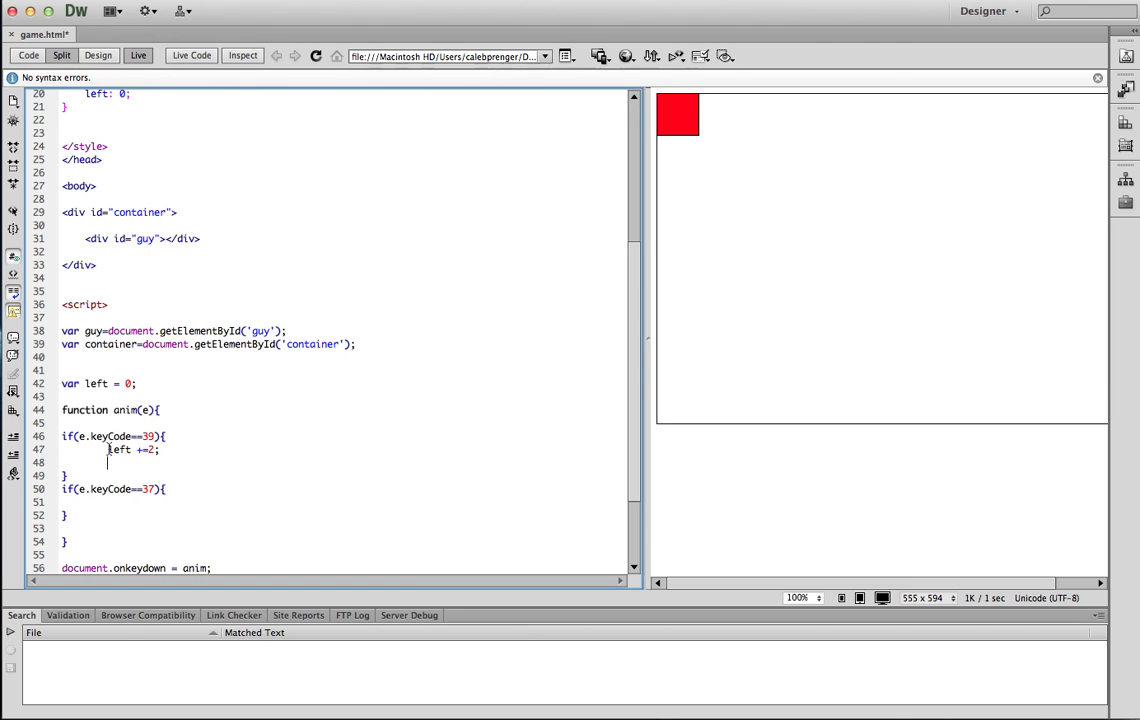
Set guy.style.left = guyLeft + 'px' and copy the movement lines into the 37 branch
{"action": "type", "text": "guy.style.left ="}
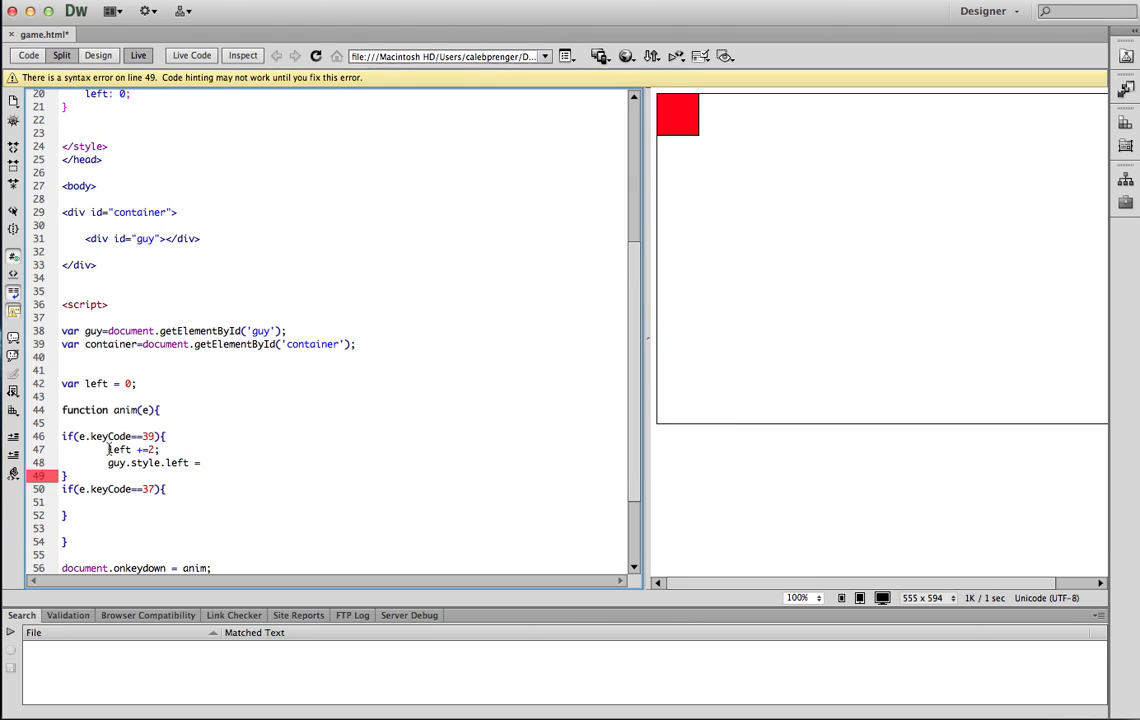
{"action": "type", "text": "left"}
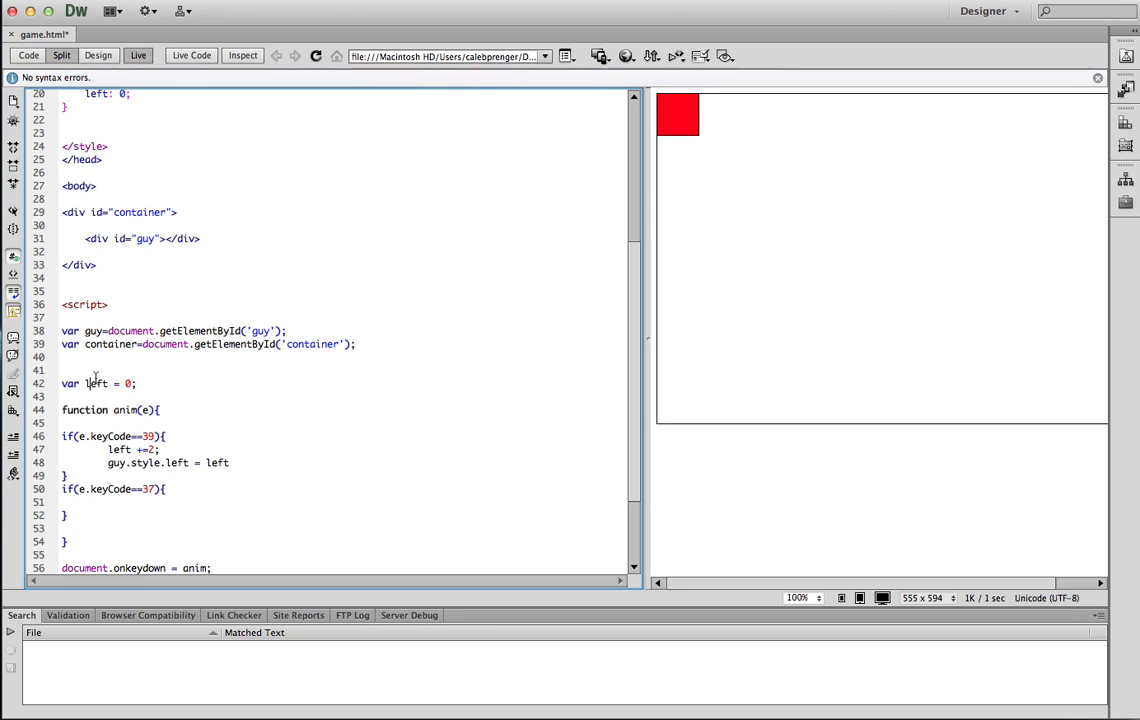
{"action": "type", "text": "guyL"}
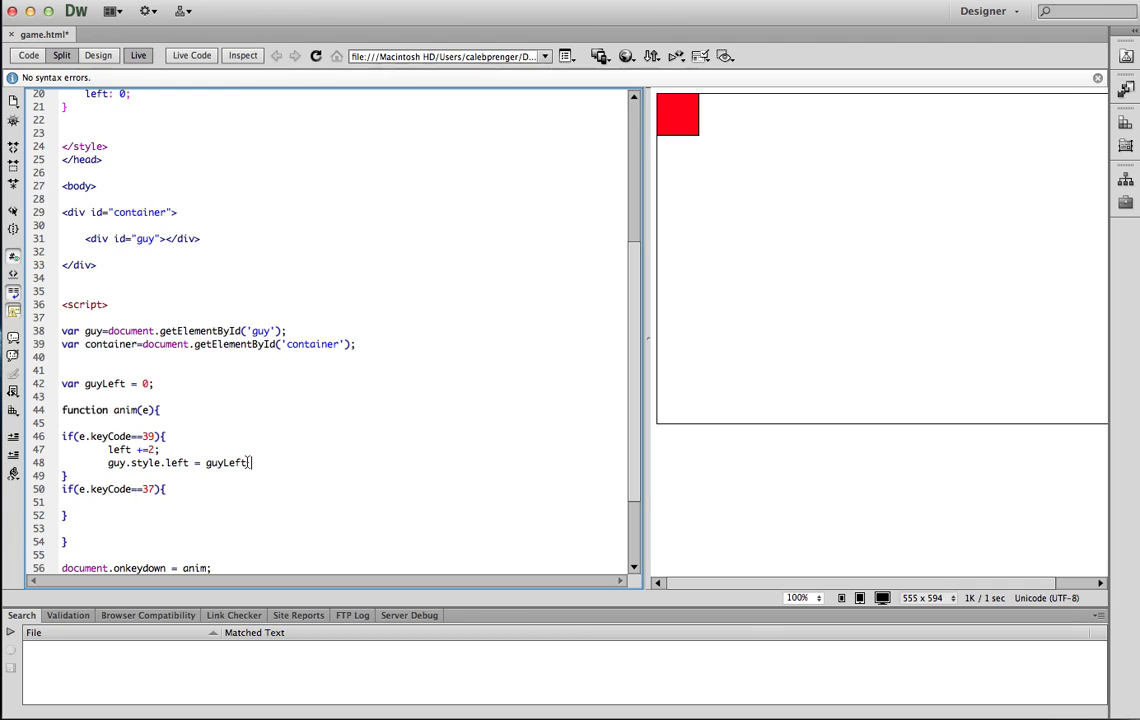
{"action": "type", "text": "+ 'px';"}
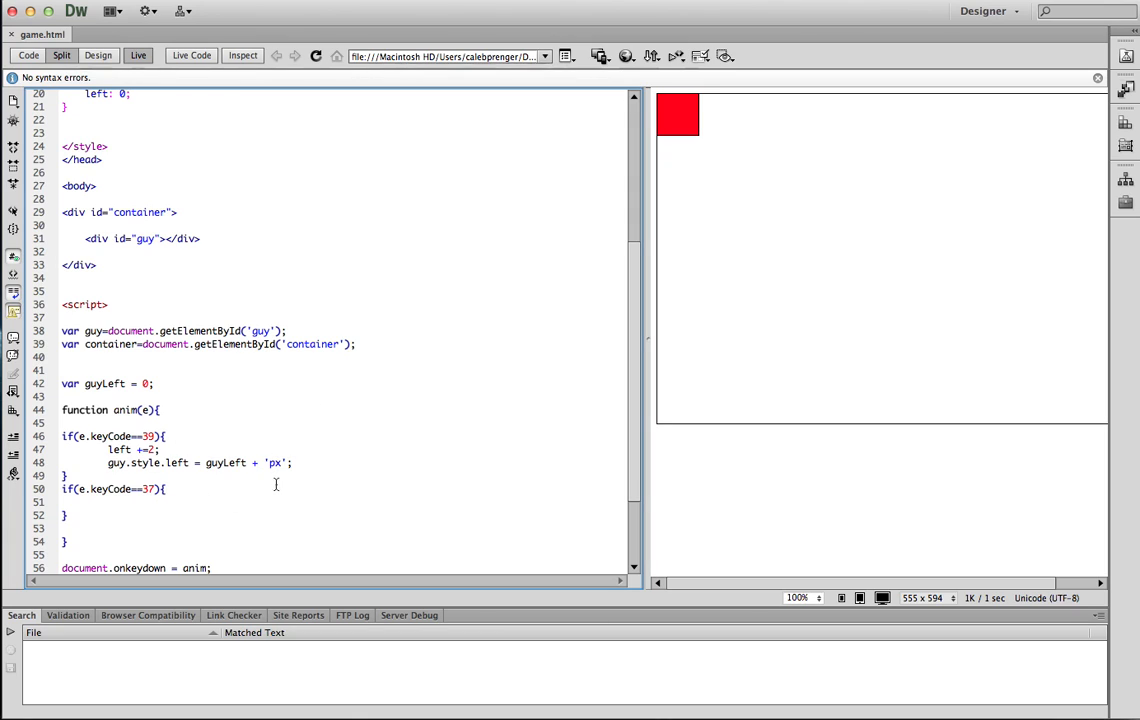
{"action": "left_click_drag", "start_coordinate": [108, 448], "coordinate": [292, 462]}
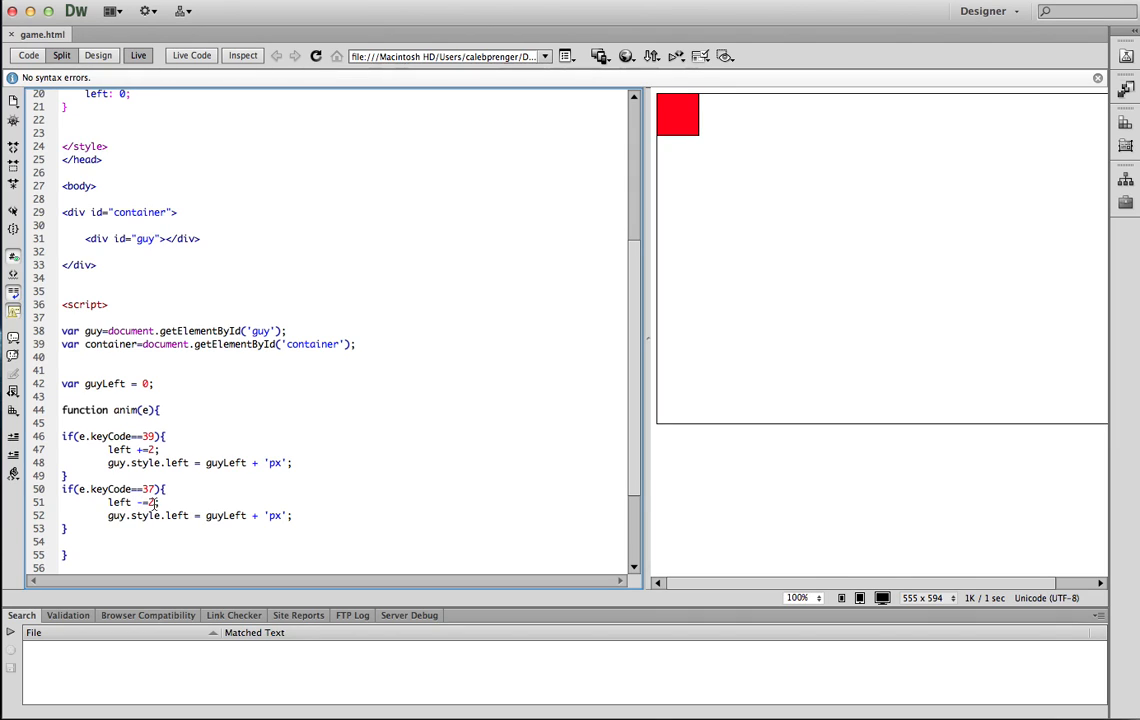
{"action": "scroll", "scroll_direction": "down", "scroll_amount": 3}
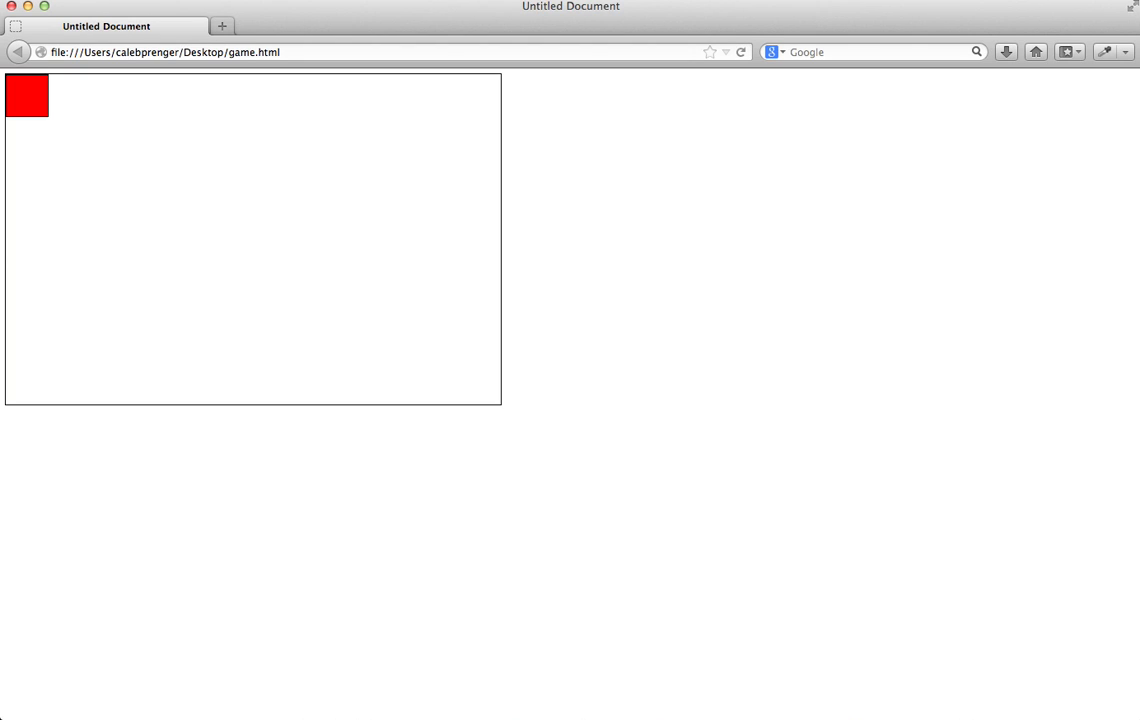
{"action": "mouse_move", "coordinate": [700, 348]}
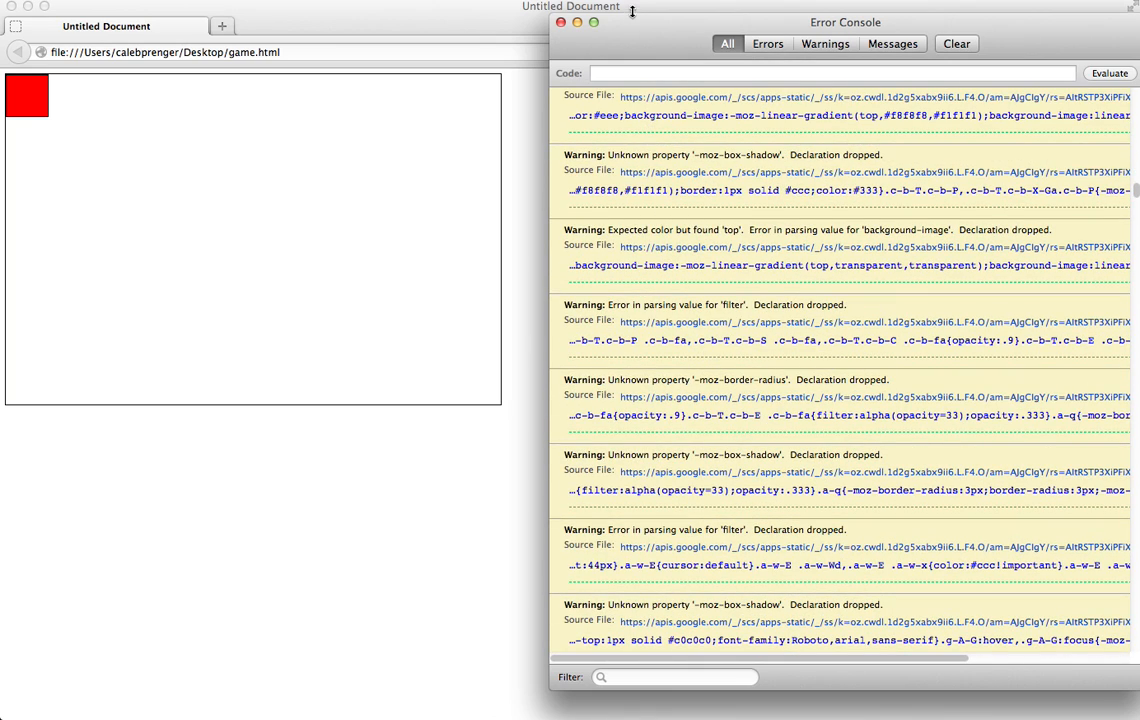
{"action": "left_click_drag", "start_coordinate": [844, 22], "coordinate": [720, 36]}
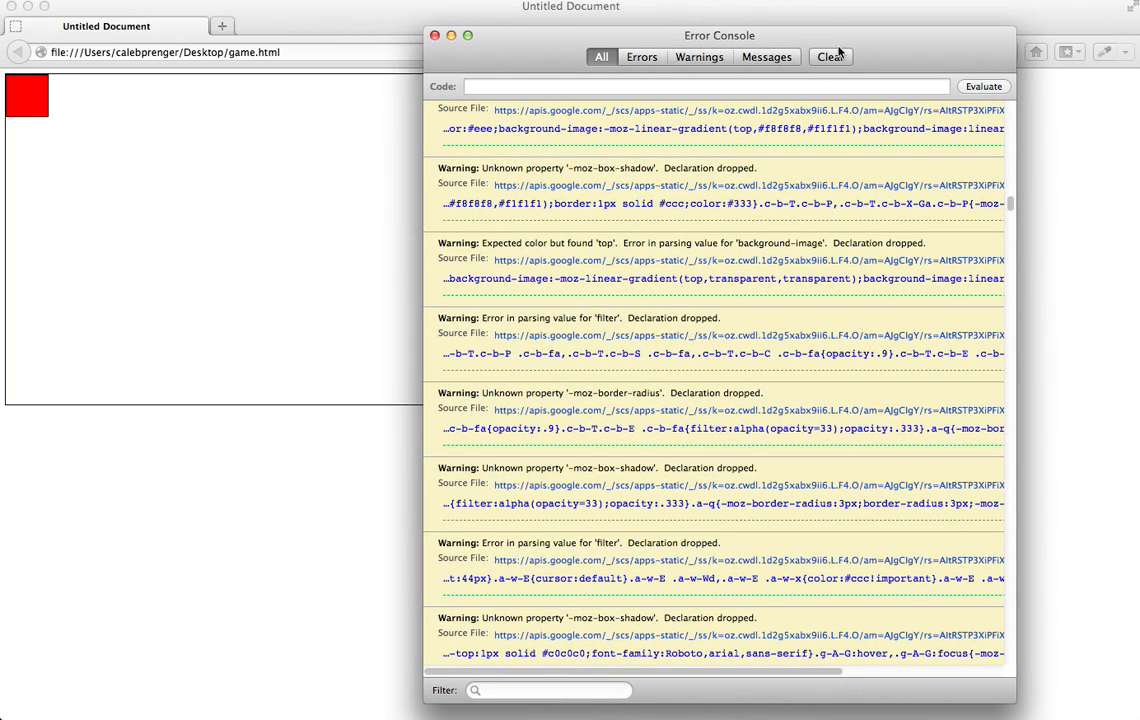
{"action": "left_click", "coordinate": [436, 36]}
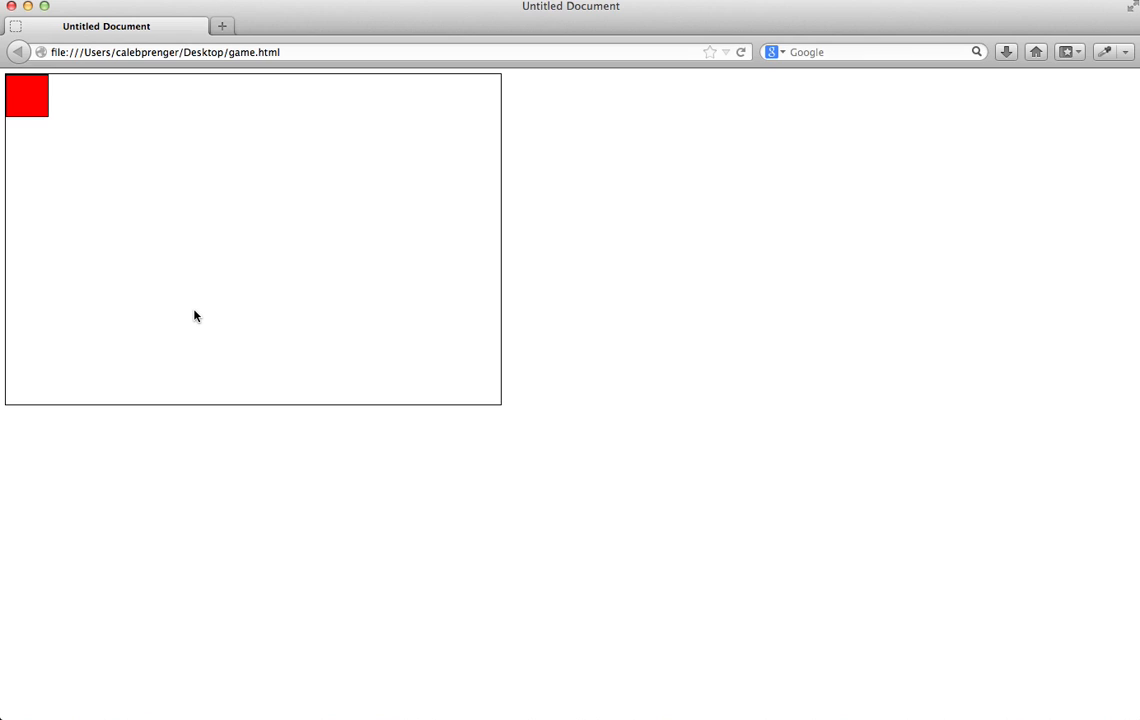
{"action": "mouse_move", "coordinate": [352, 376]}
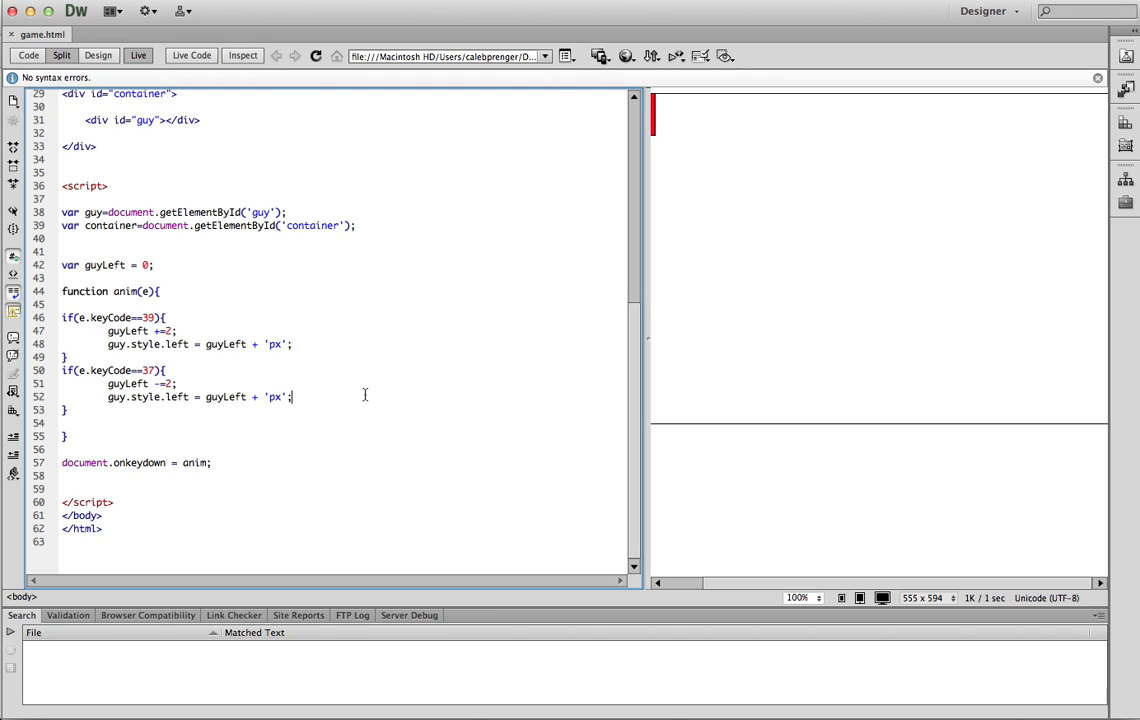
Write if(guyLeft <=0){ guyLeft +=2; } in the keyCode 37 branch after the style update
{"action": "type", "text": "if(guyLeft <"}
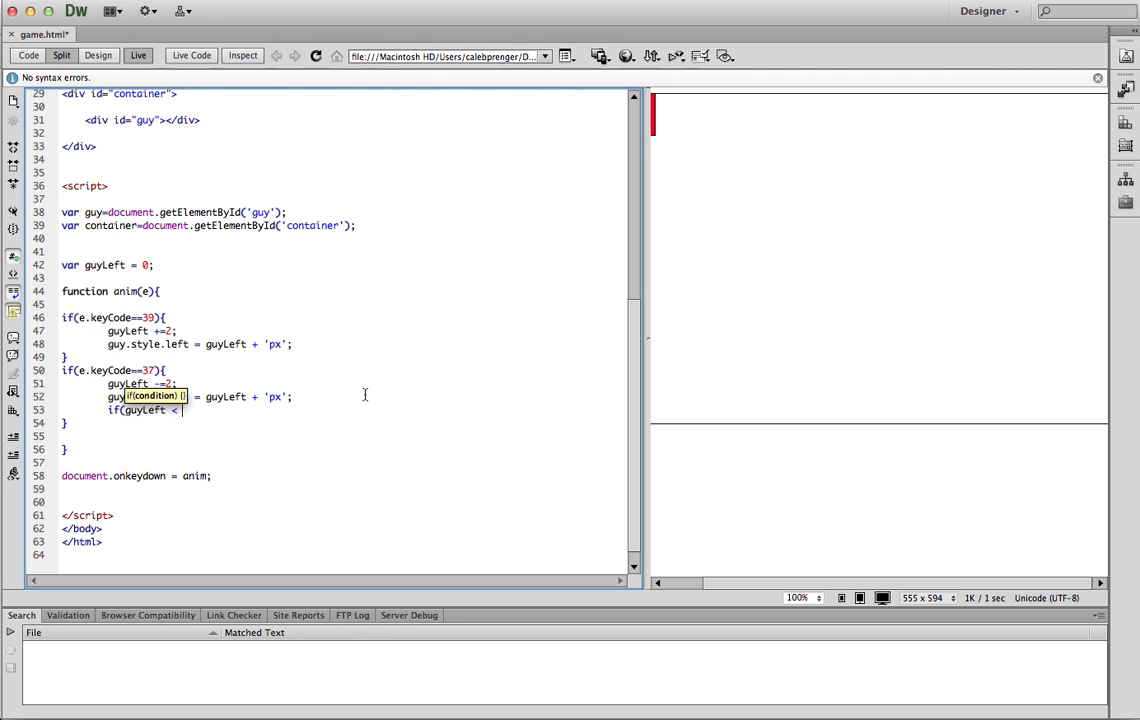
{"action": "type", "text": "=0{"}
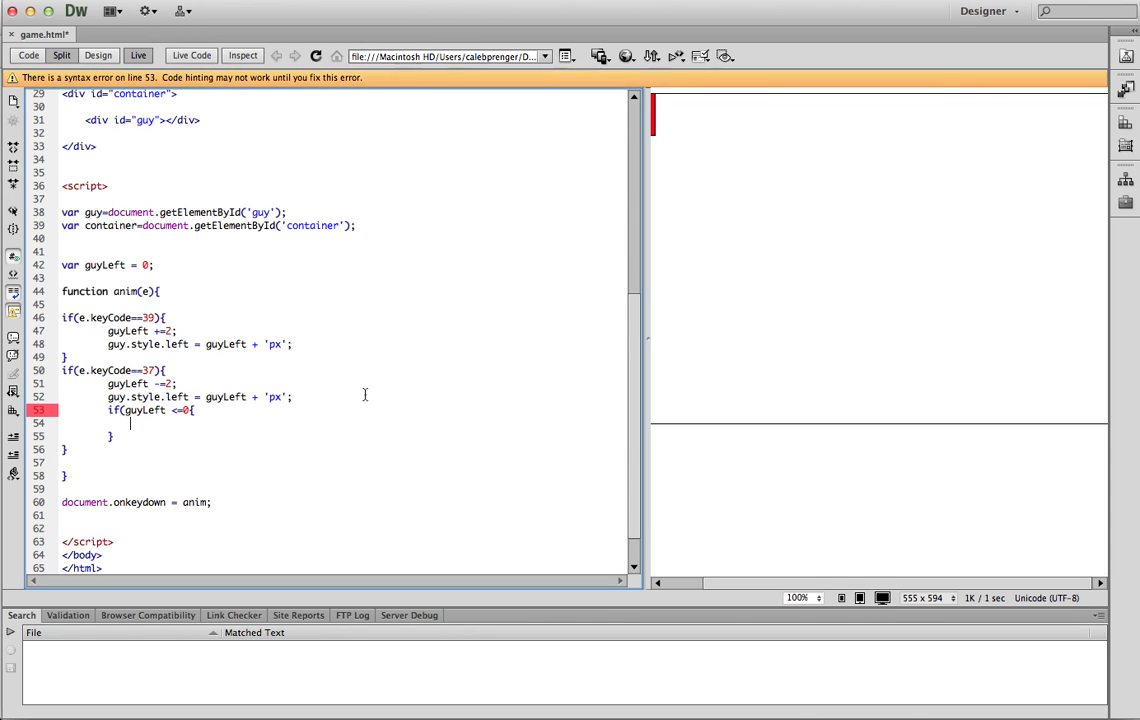
{"action": "type", "text": "guyLeft +"}
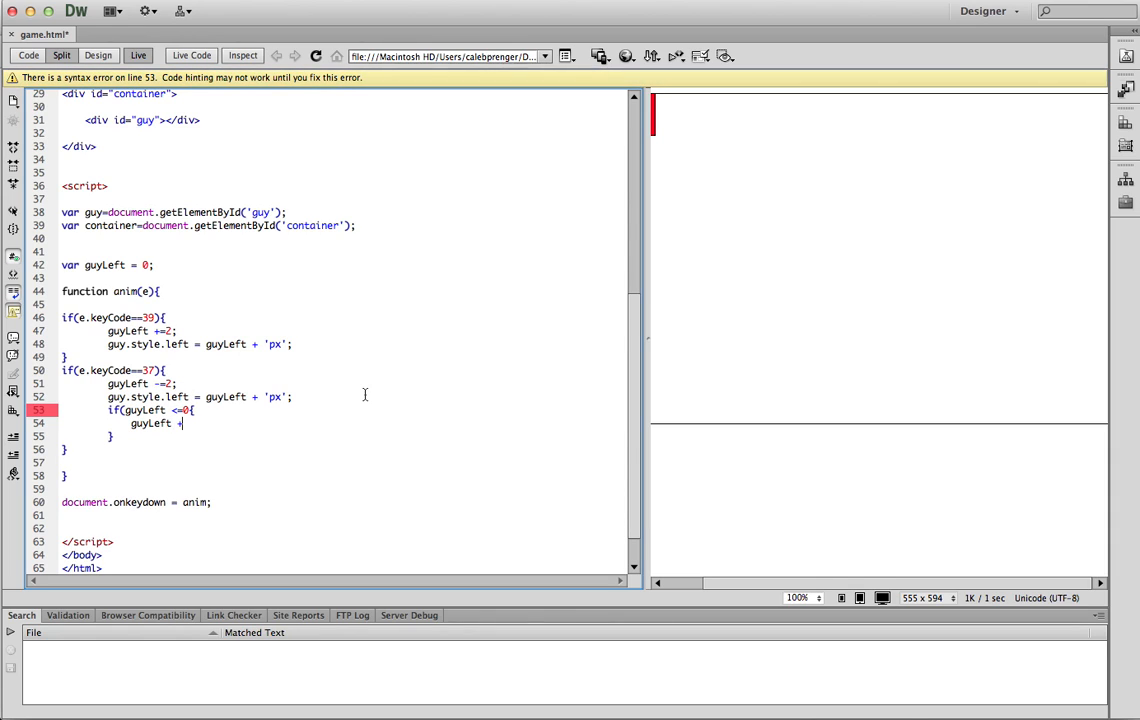
{"action": "type", "text": "=2;"}
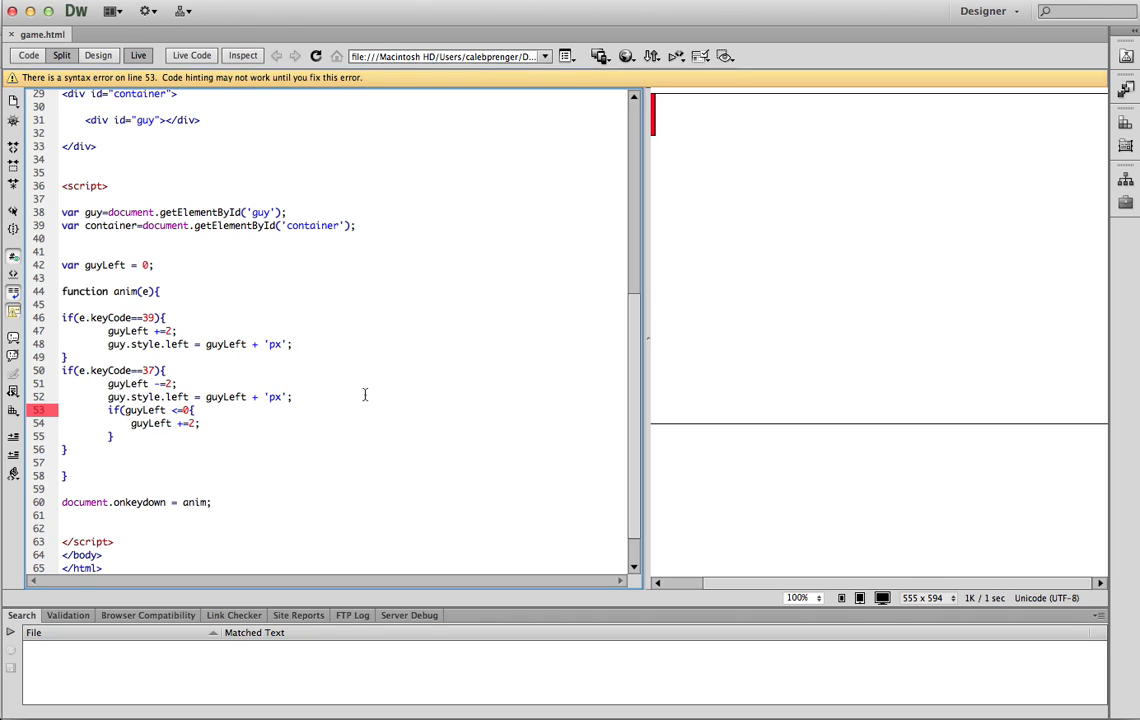
{"action": "mouse_move", "coordinate": [260, 412]}
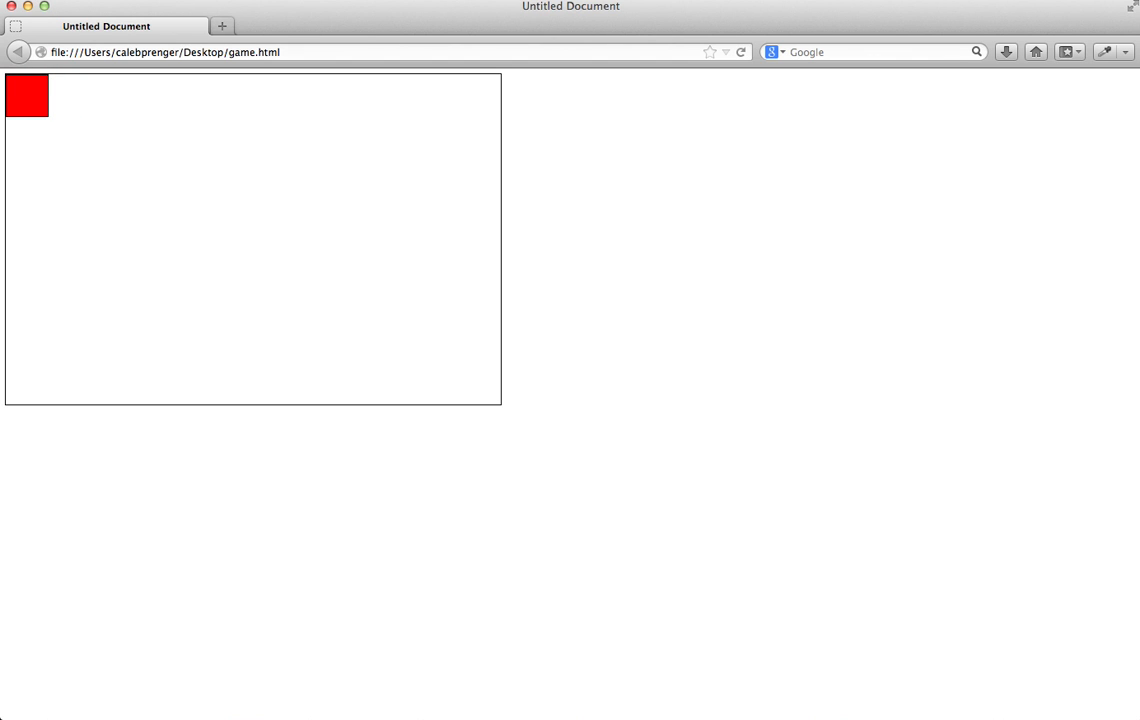
{"action": "mouse_move", "coordinate": [716, 376]}
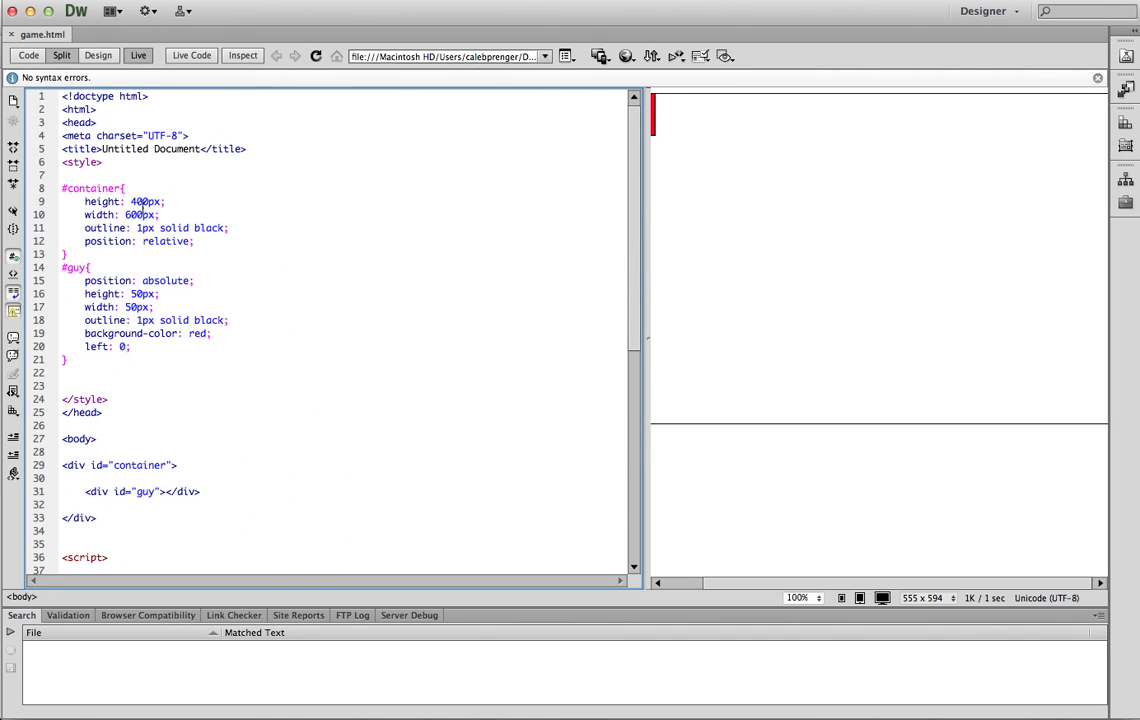
Write if(guyLeft >=600){ guyLeft -=2; } inside the keyCode 39 branch
{"action": "scroll", "scroll_direction": "down", "scroll_amount": 3}
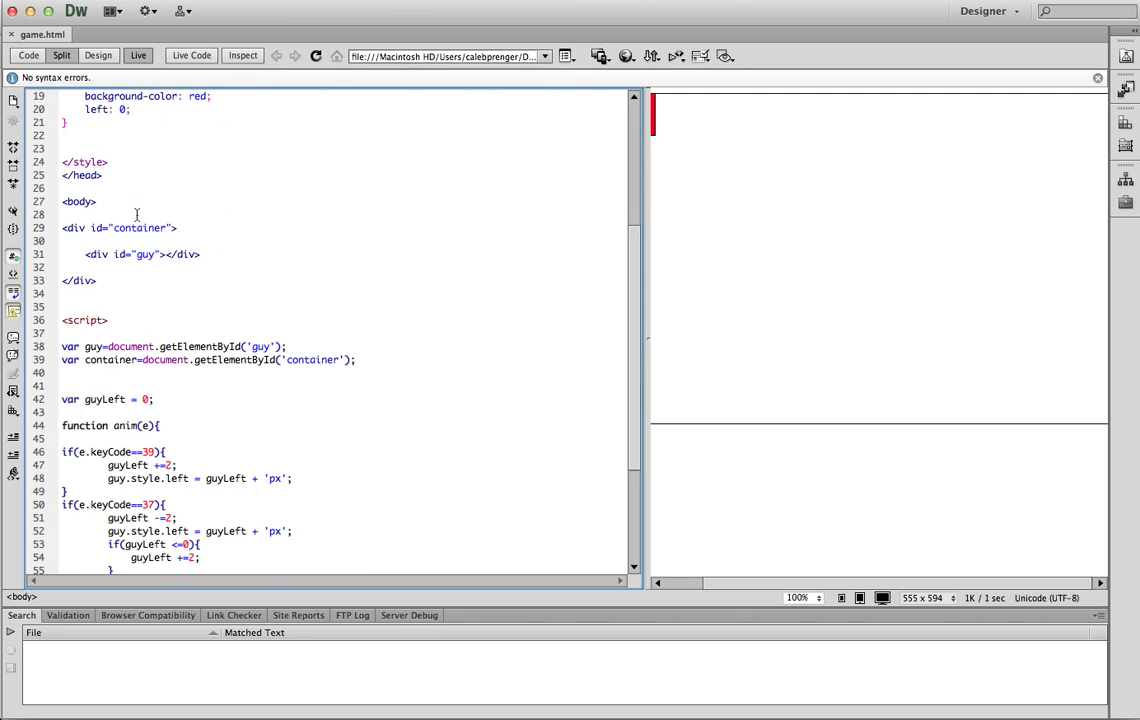
{"action": "scroll", "scroll_direction": "down", "scroll_amount": 3}
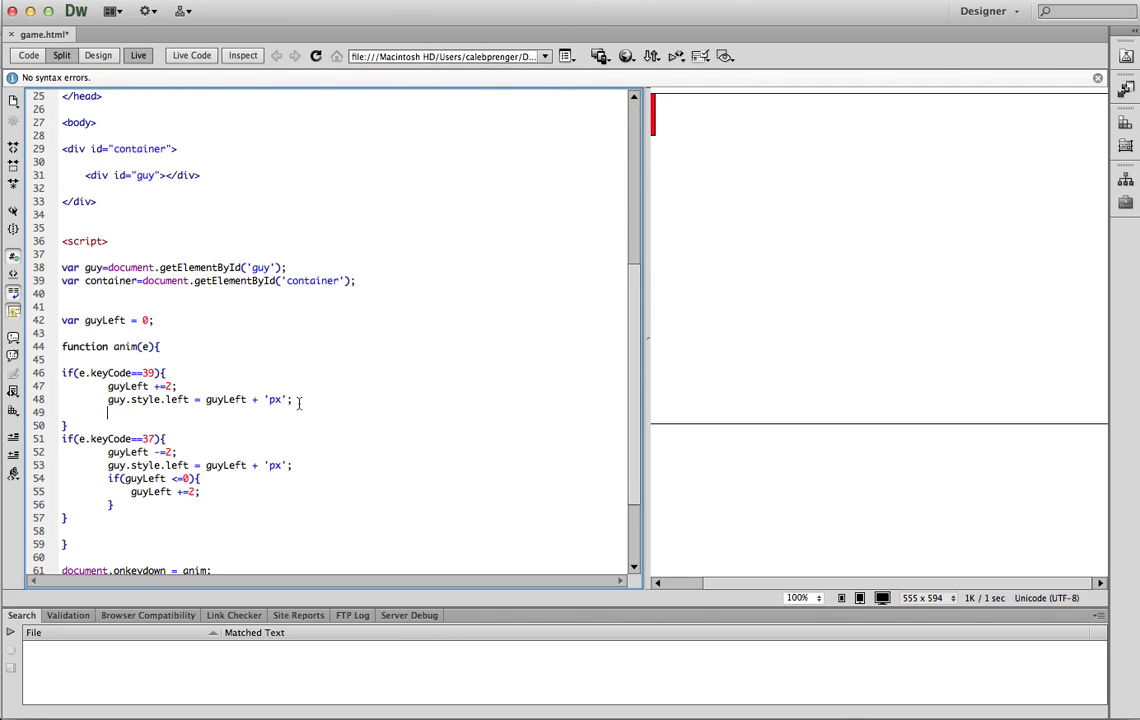
{"action": "type", "text": "if(guyLeft >="}
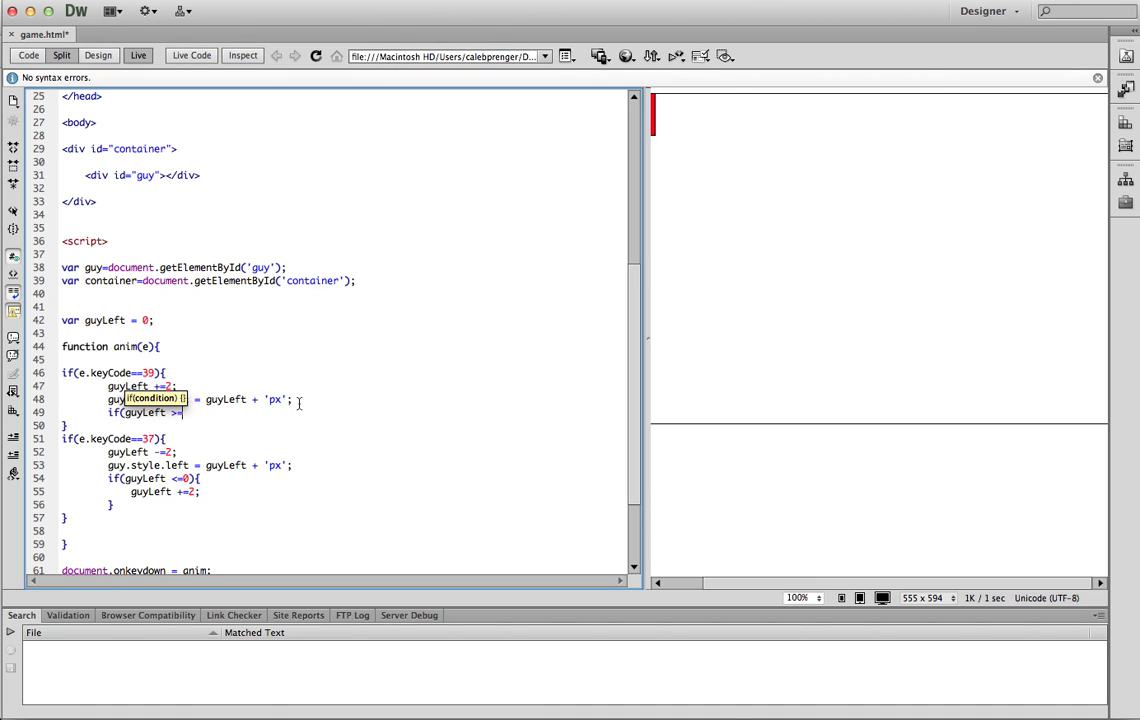
{"action": "type", "text": "600){"}
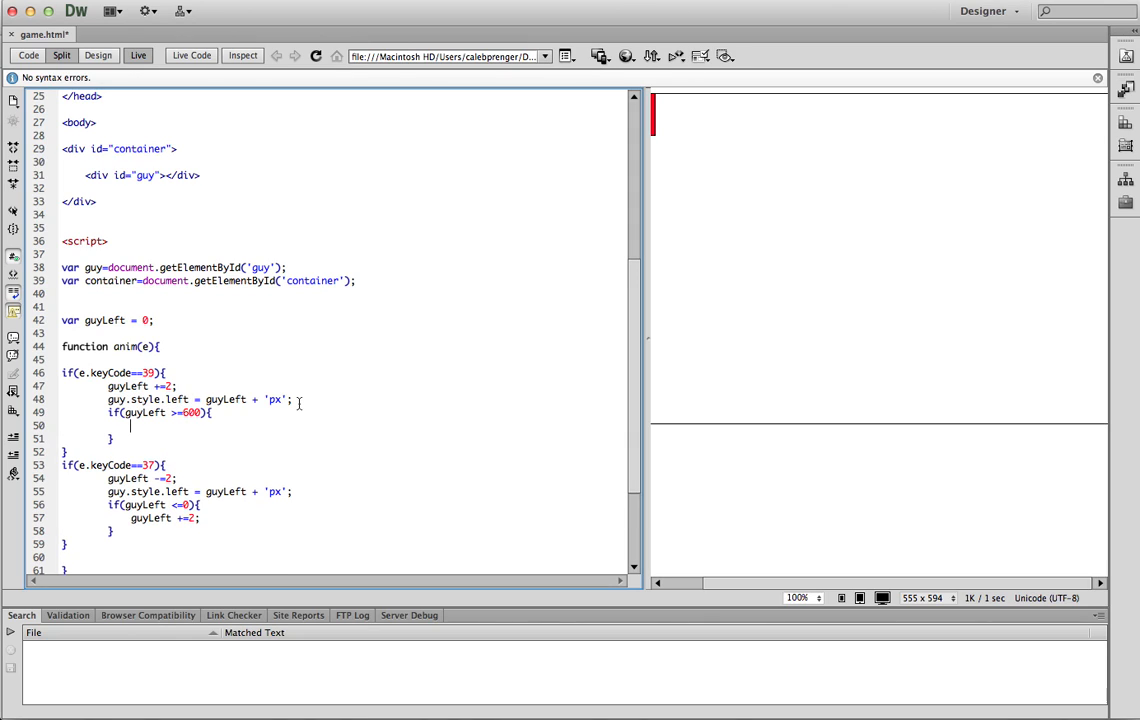
{"action": "type", "text": "guyLeft -"}
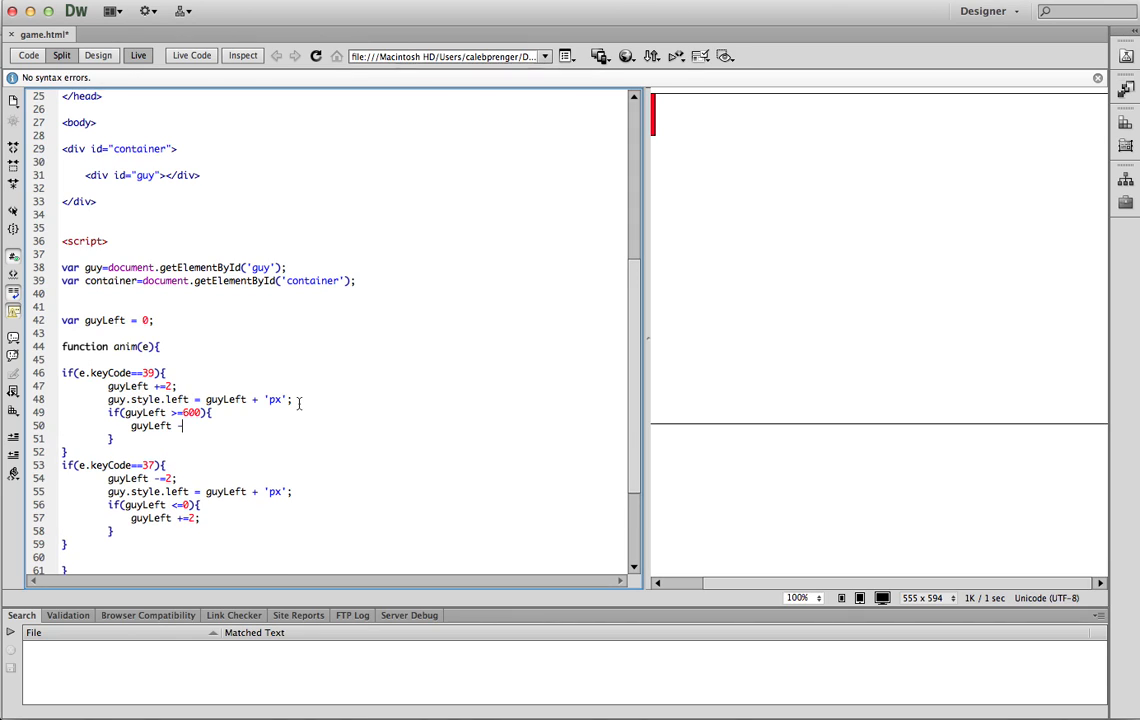
{"action": "type", "text": "=2;"}
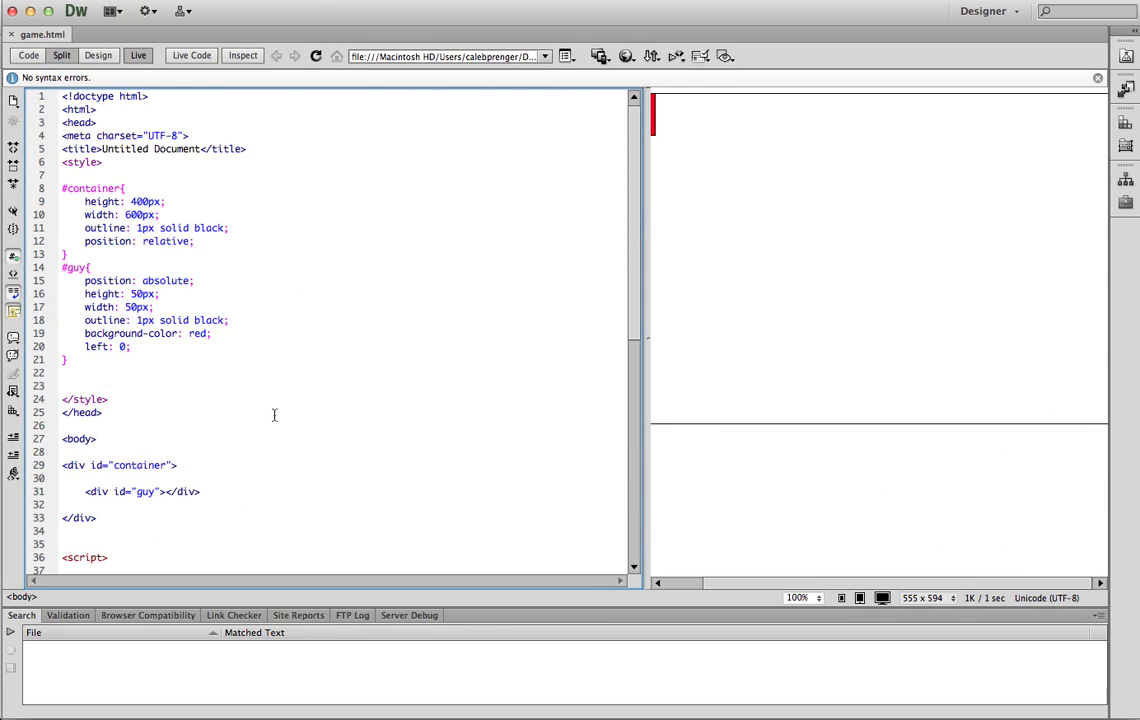
{"action": "scroll", "scroll_direction": "down", "scroll_amount": 3}
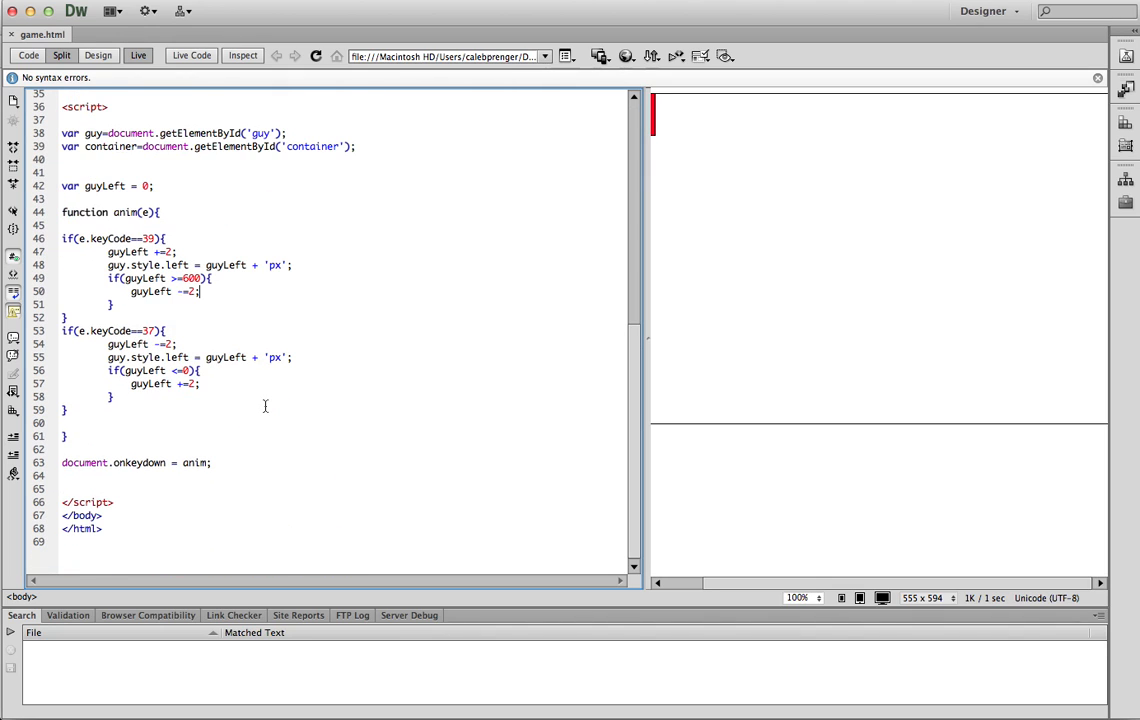